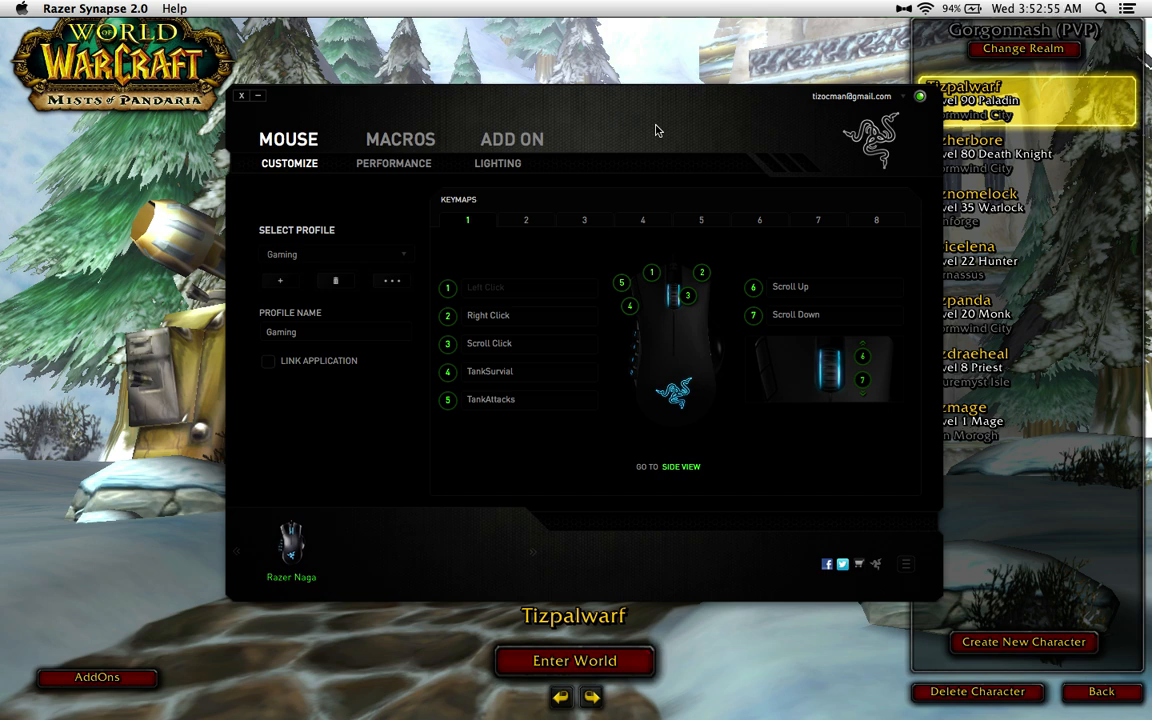
mouse_move(413, 128)
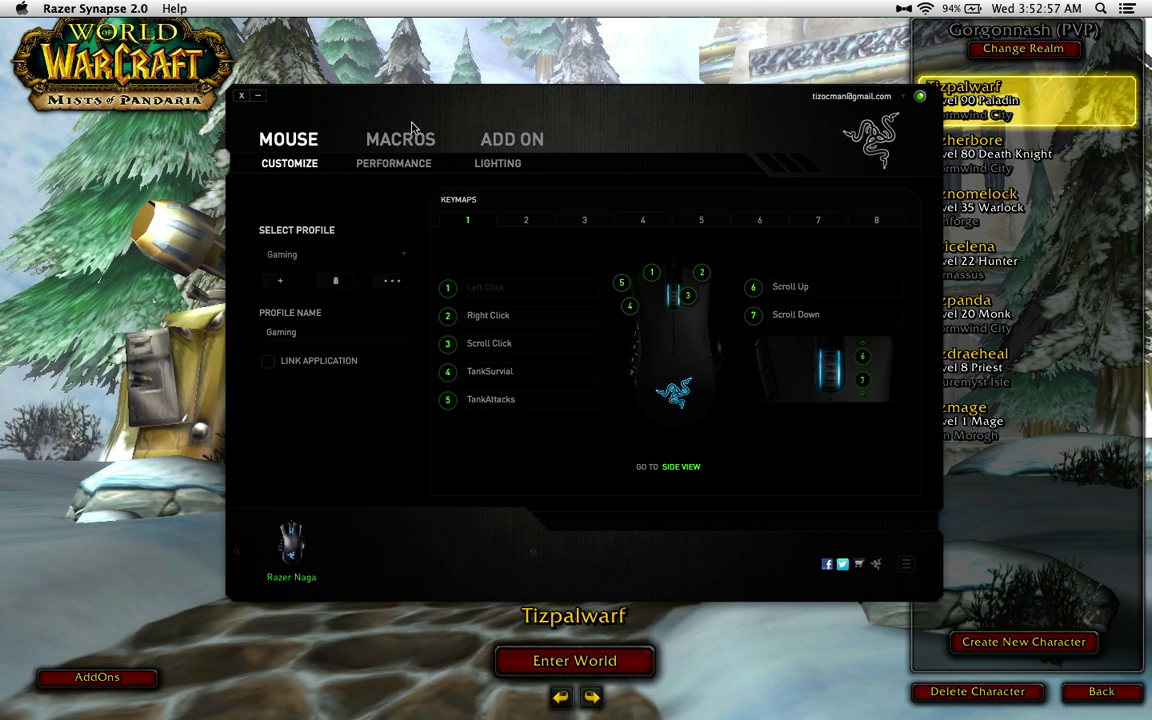
mouse_move(500, 266)
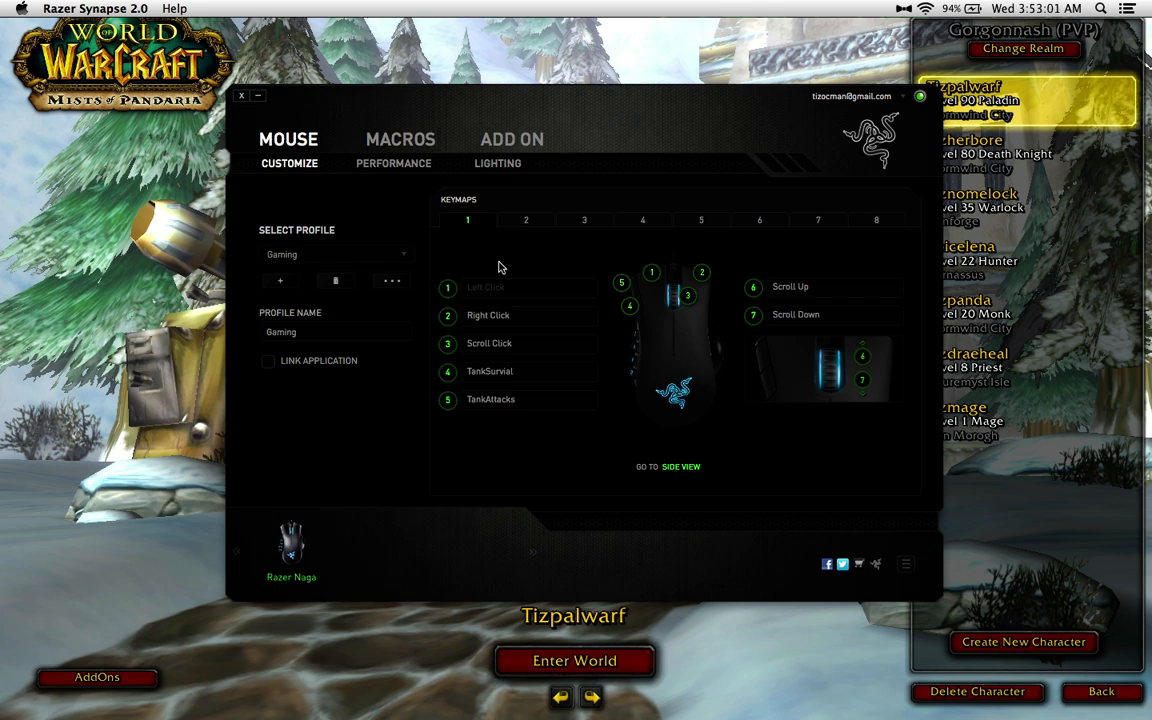
mouse_move(420, 317)
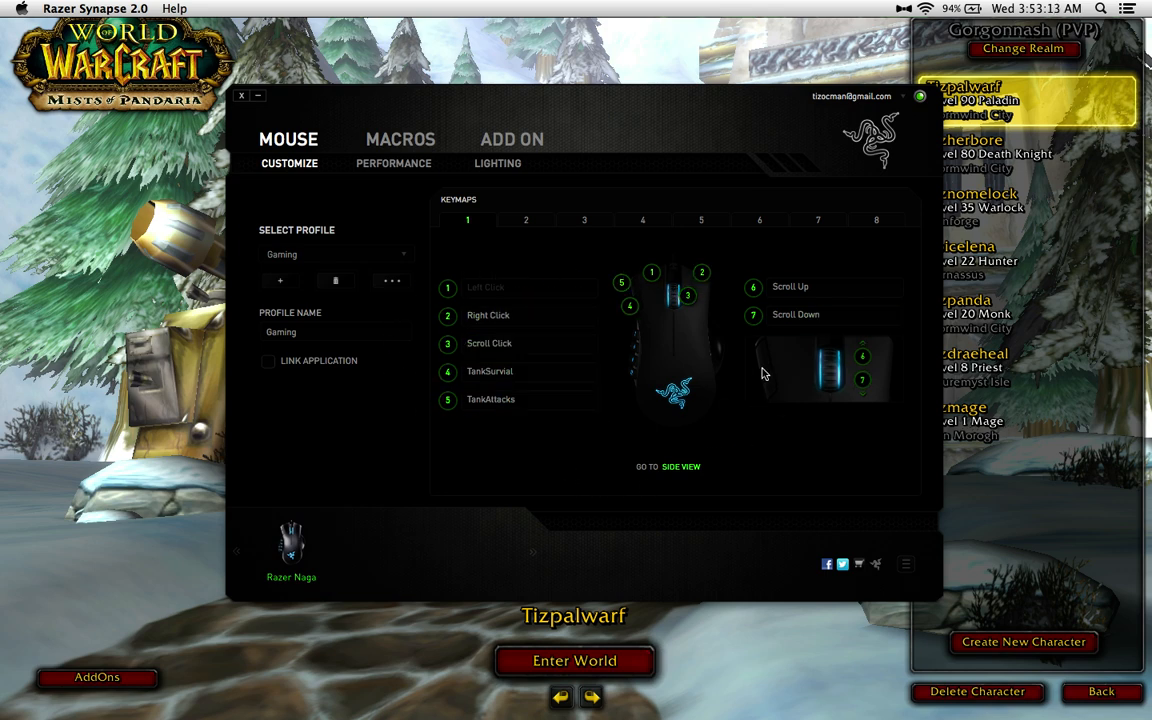
mouse_move(640, 243)
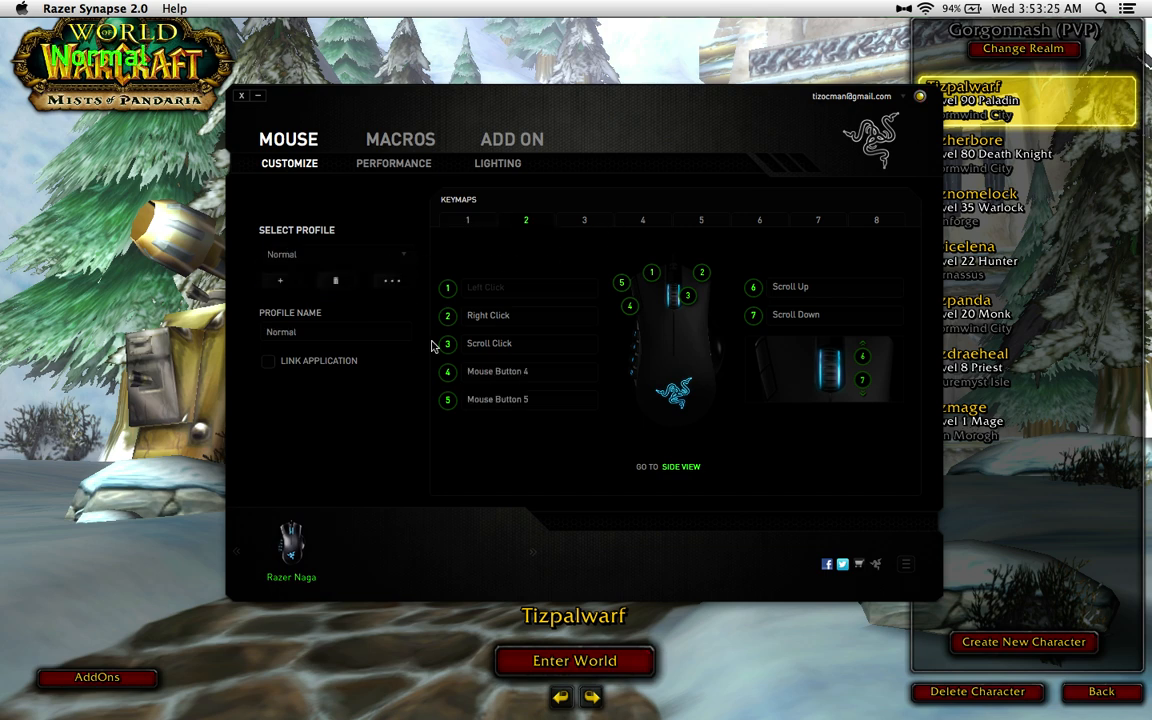
Switch the Naga back to the Gaming profile and review buttons 4 and 5
click(489, 343)
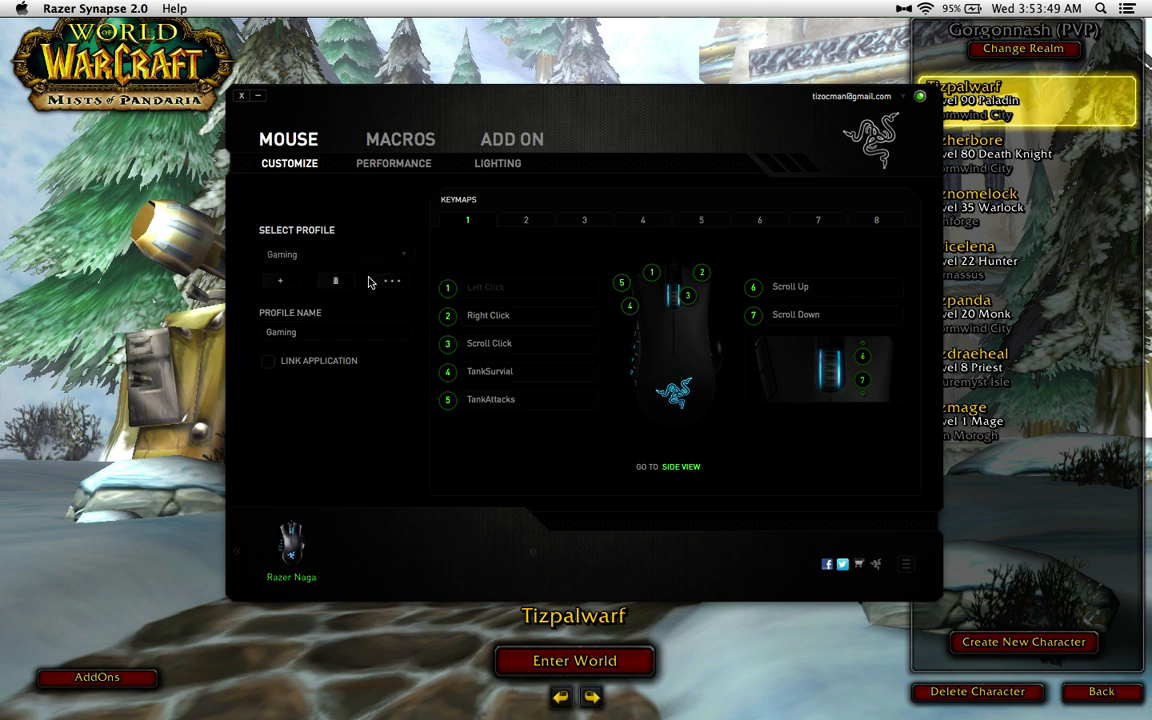
mouse_move(340, 362)
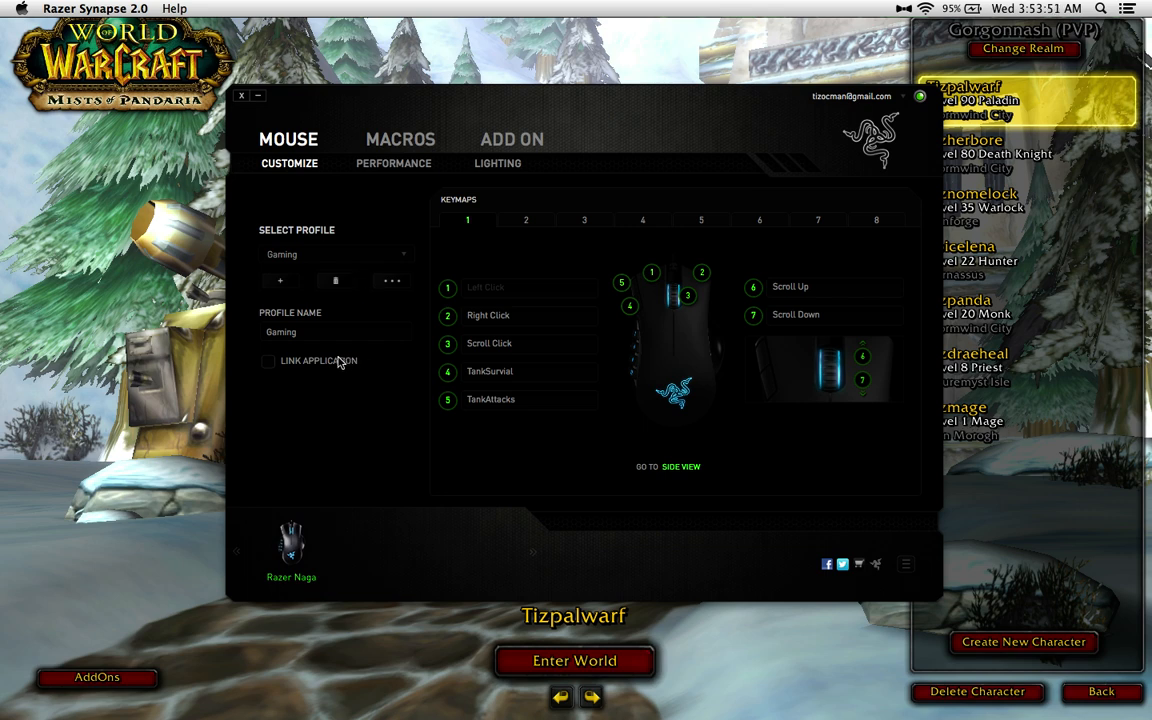
mouse_move(300, 365)
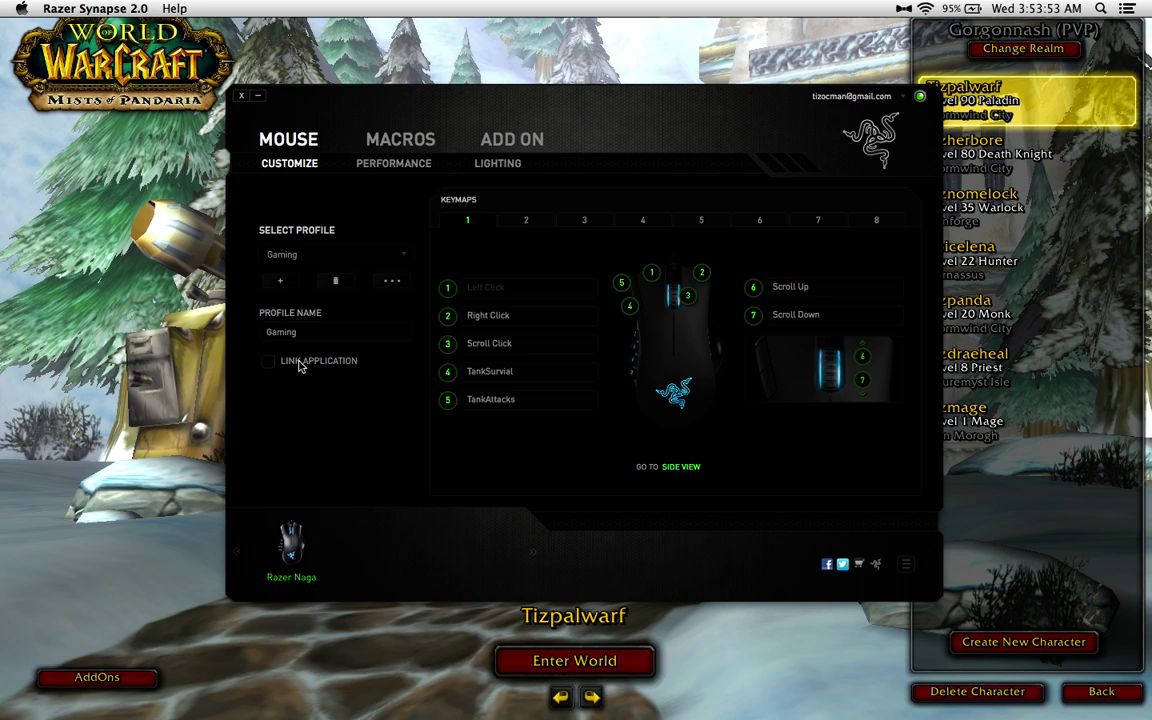
mouse_move(333, 361)
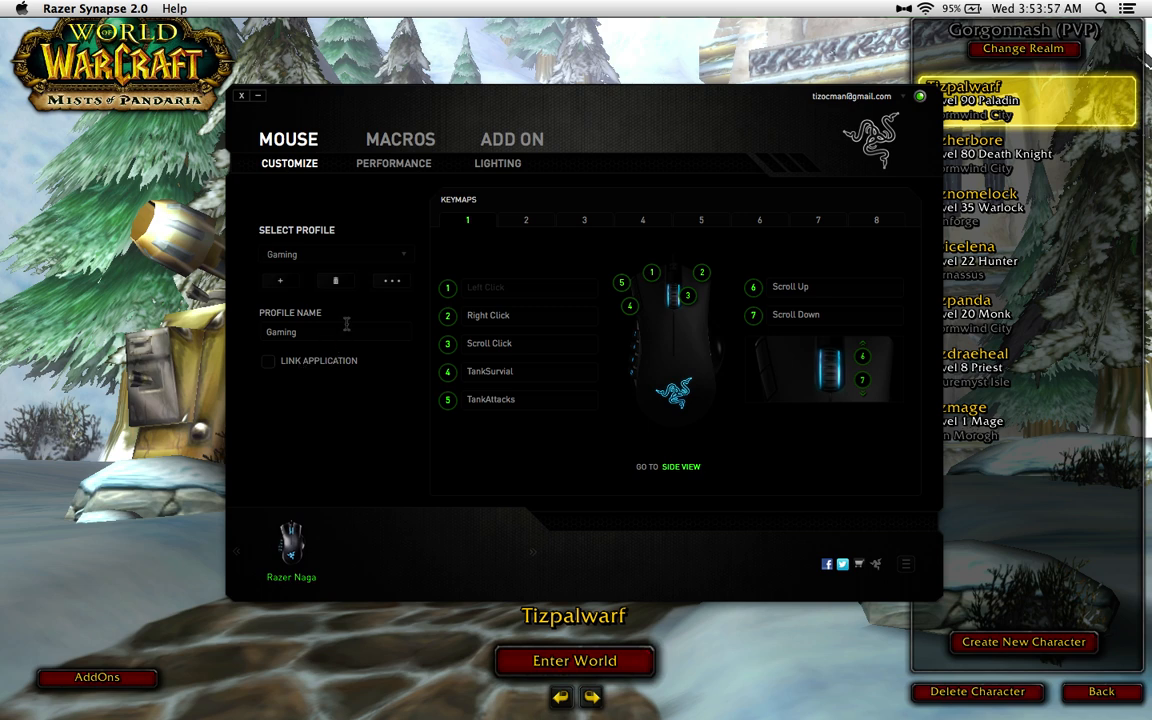
mouse_move(363, 167)
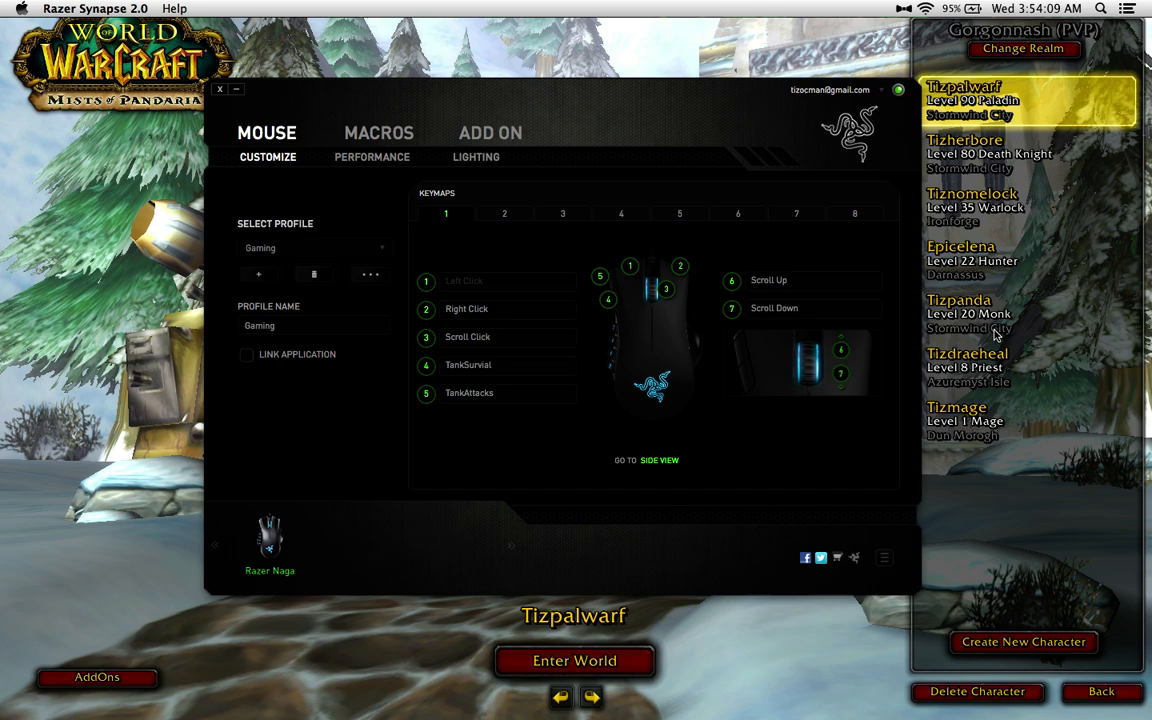
mouse_move(975, 188)
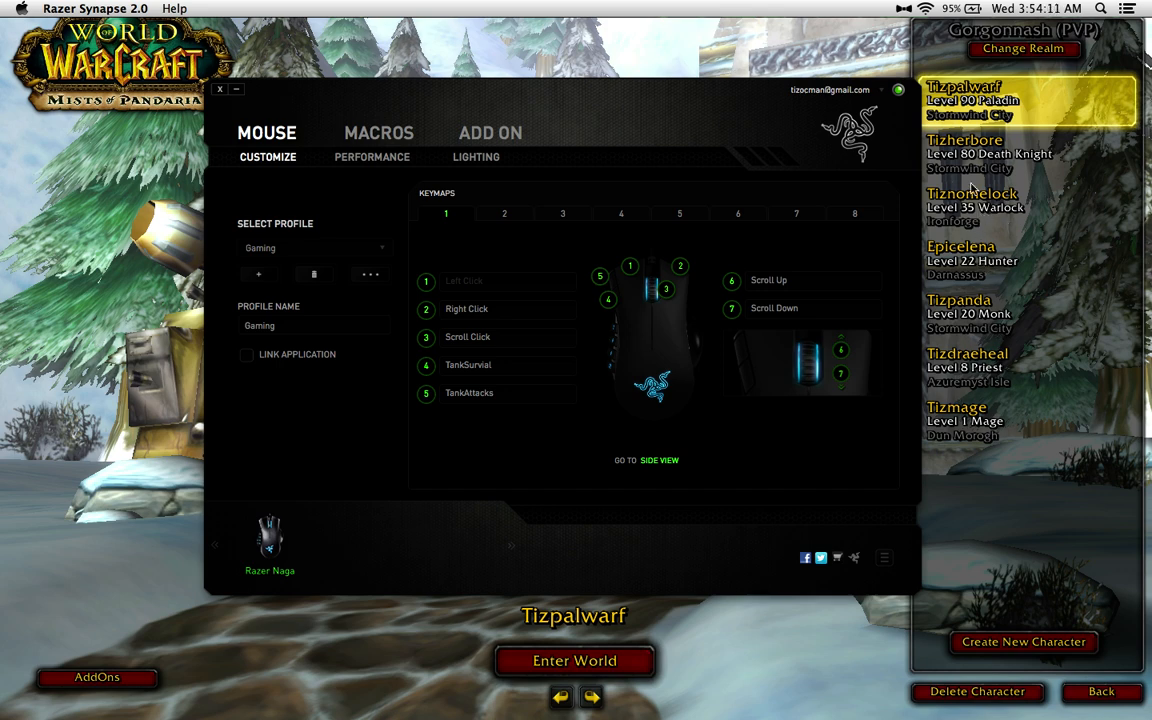
mouse_move(973, 191)
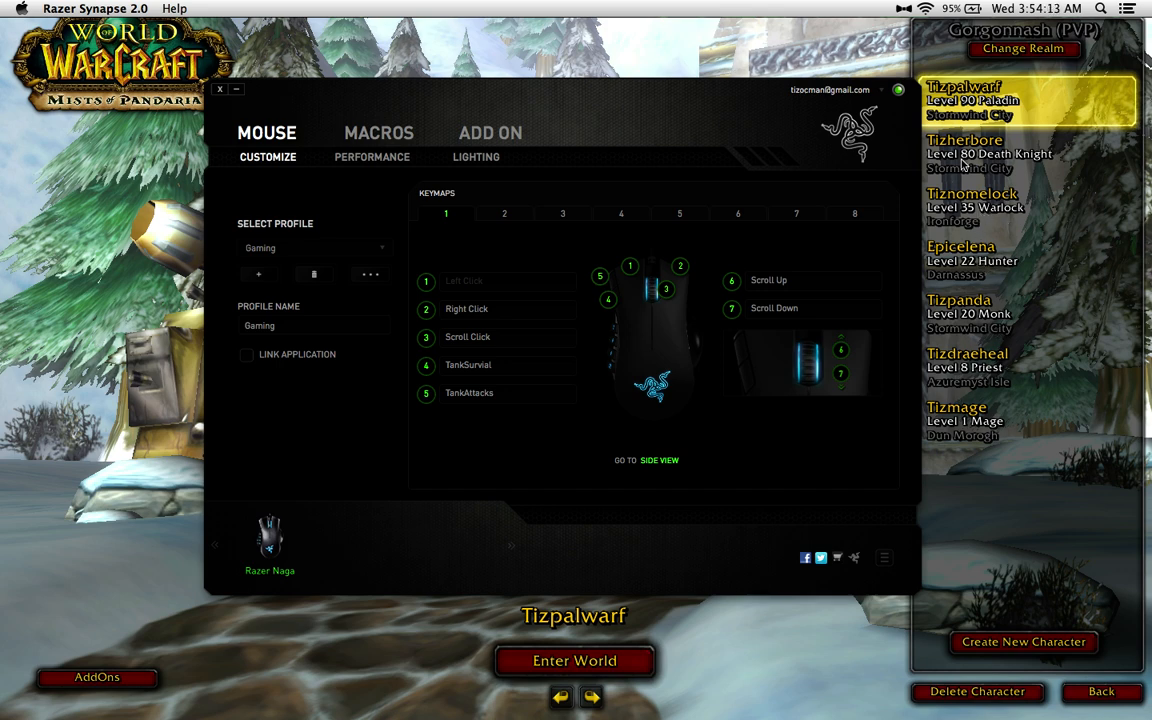
mouse_move(968, 318)
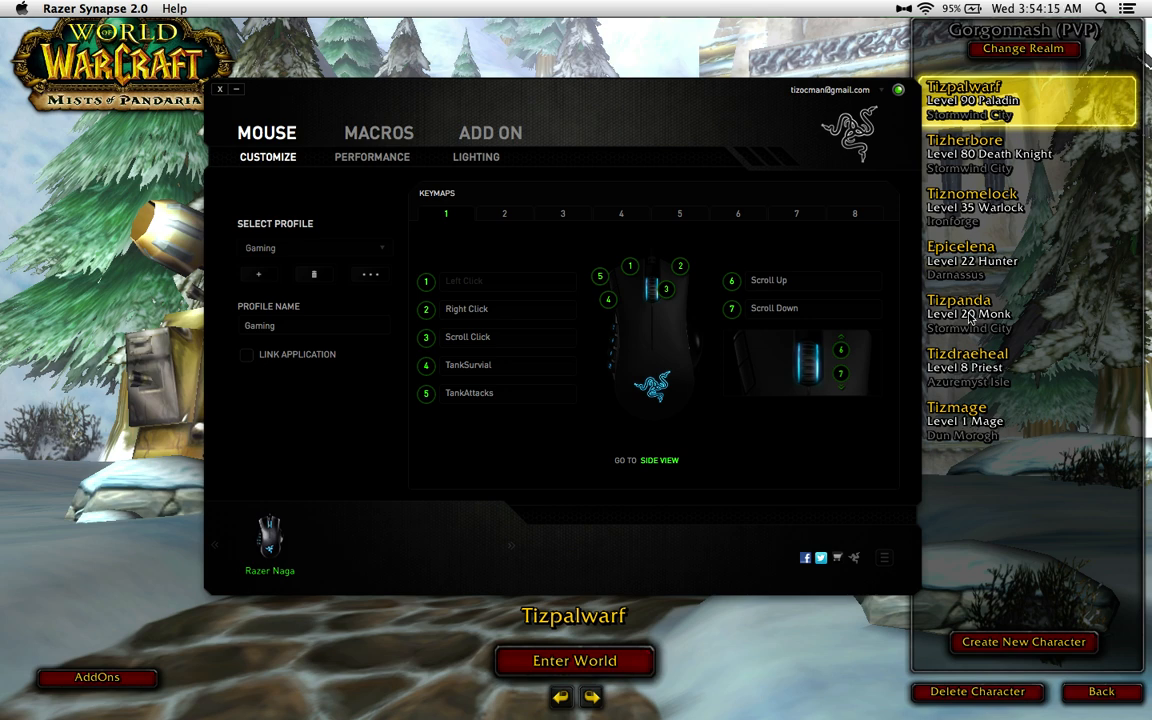
mouse_move(968, 332)
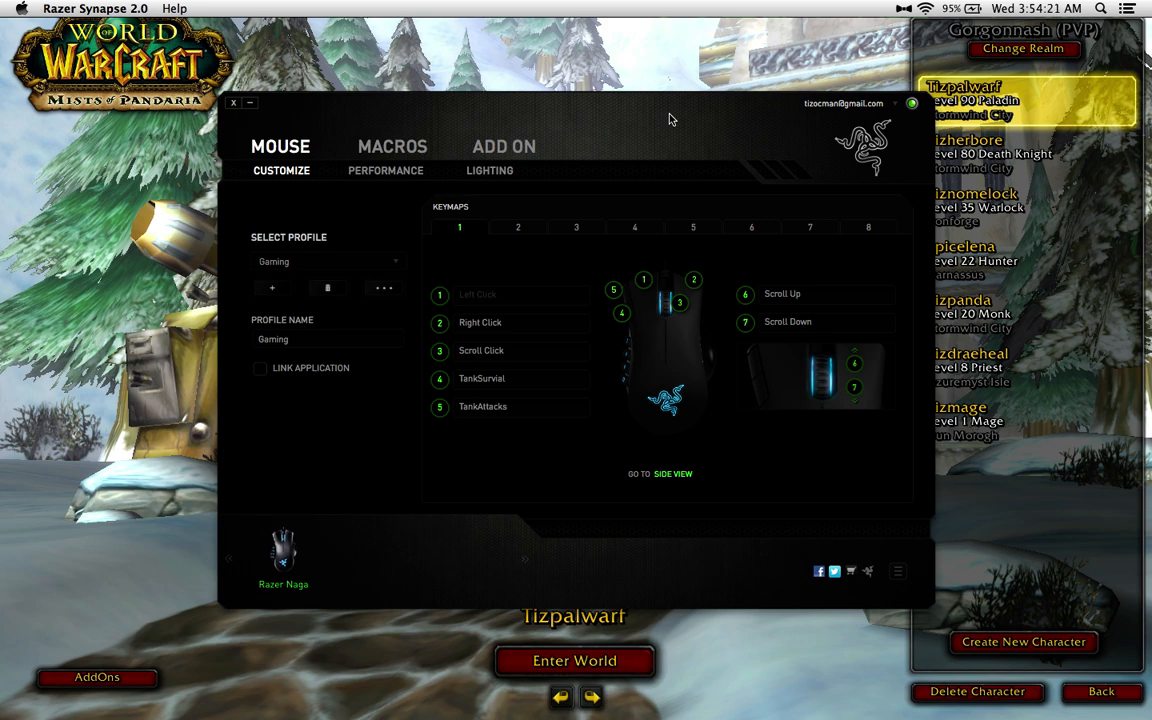
mouse_move(406, 178)
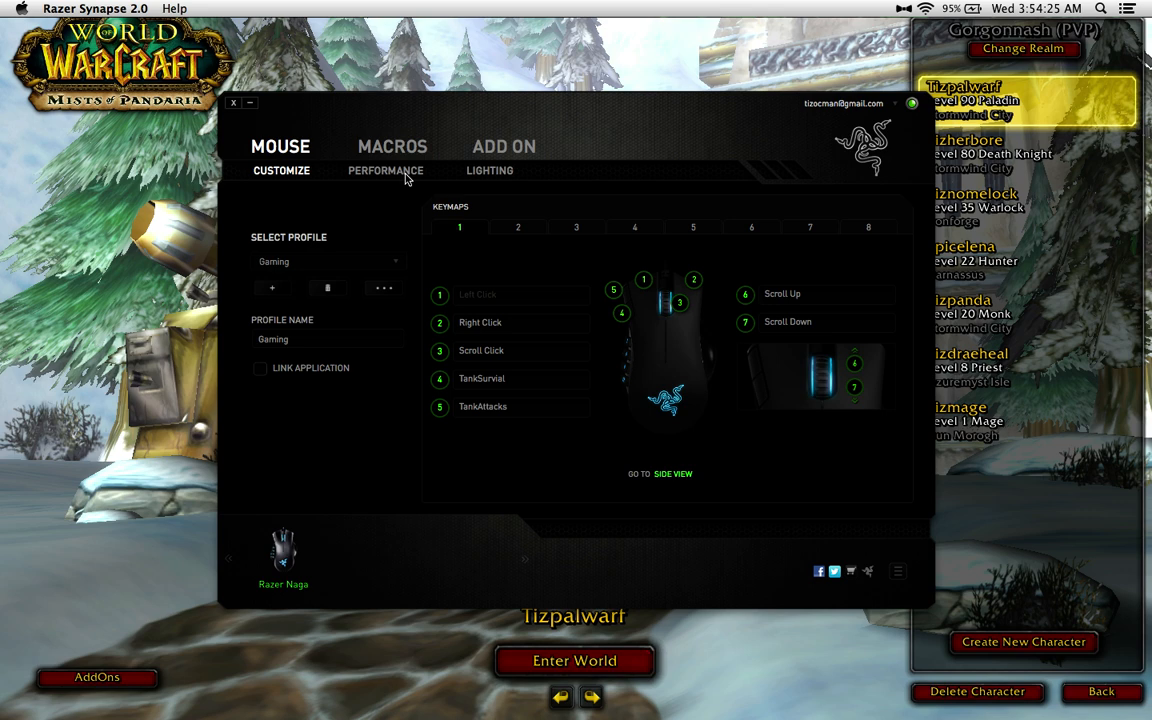
Open the MACROS section to view the Forthevideo macro's recorded key presses
click(392, 146)
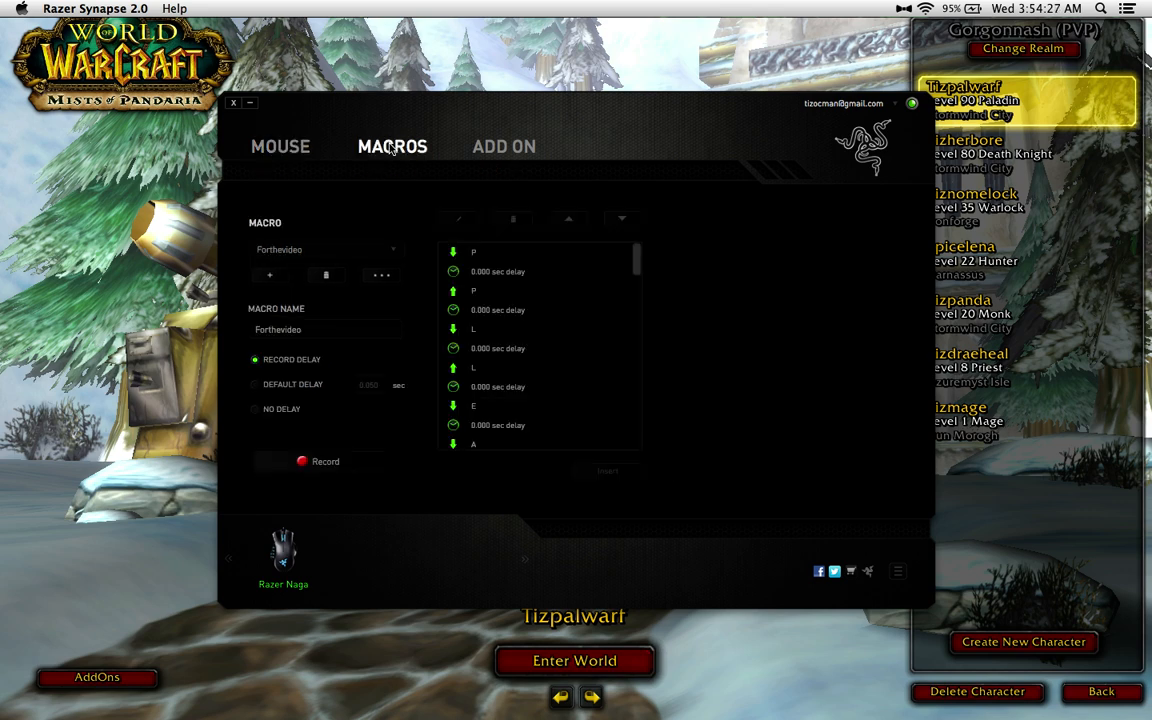
mouse_move(336, 147)
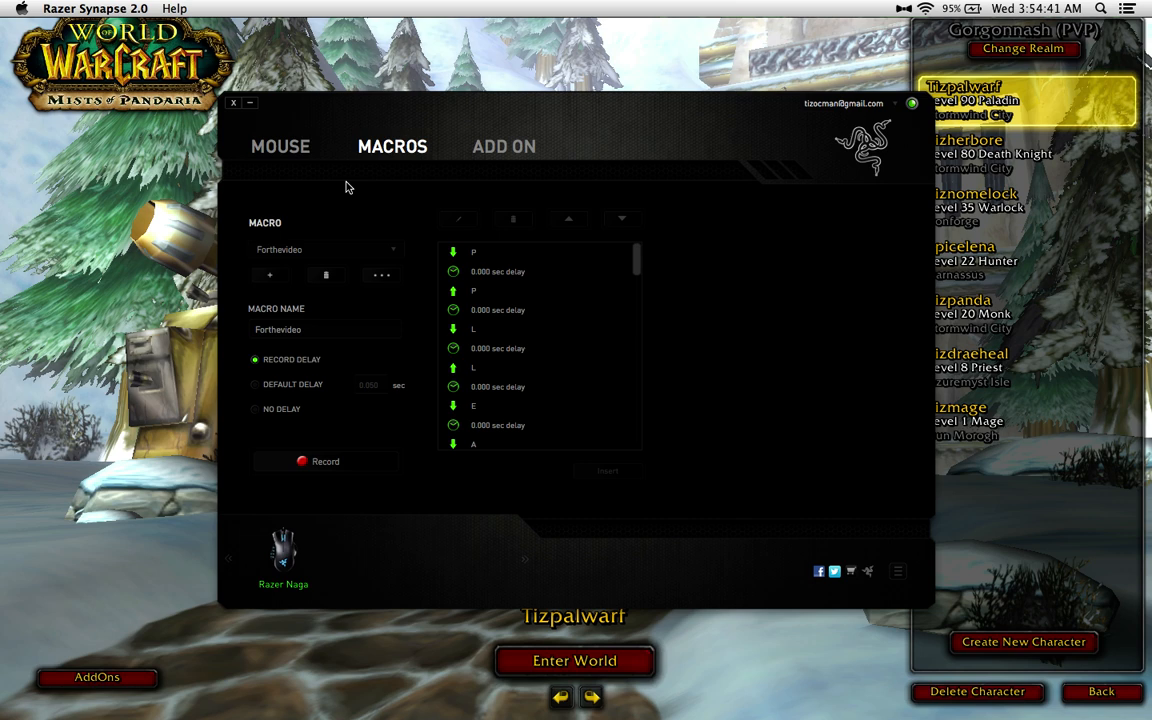
mouse_move(367, 194)
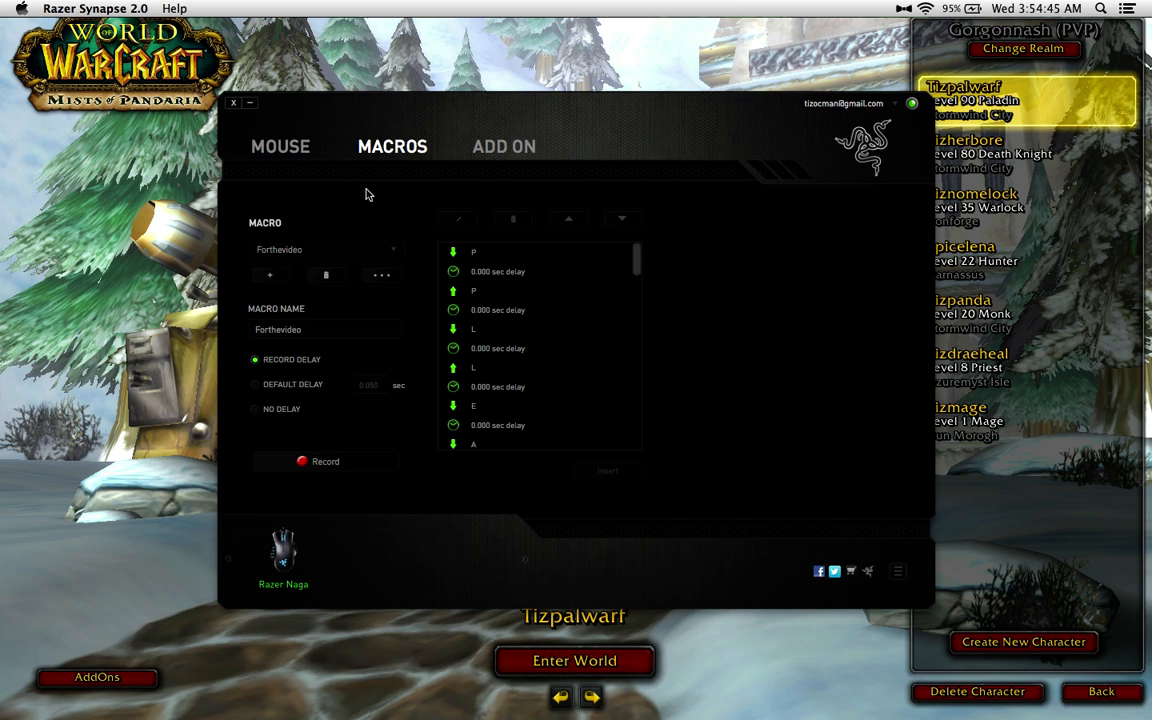
mouse_move(375, 224)
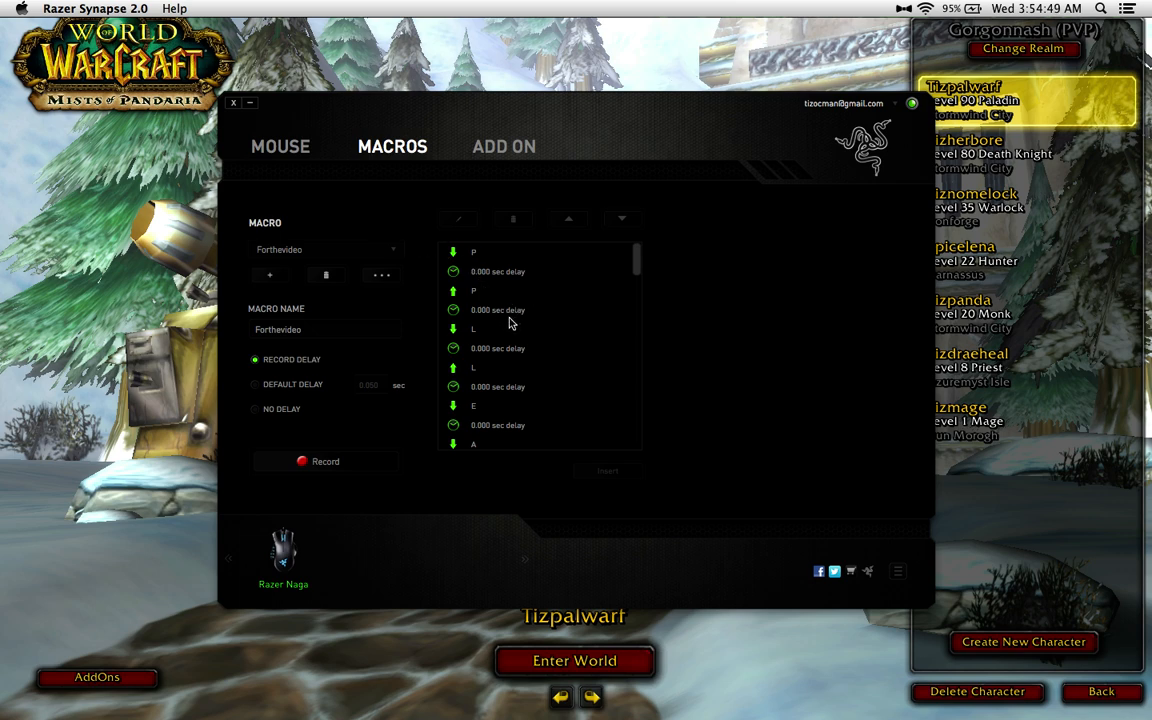
mouse_move(483, 270)
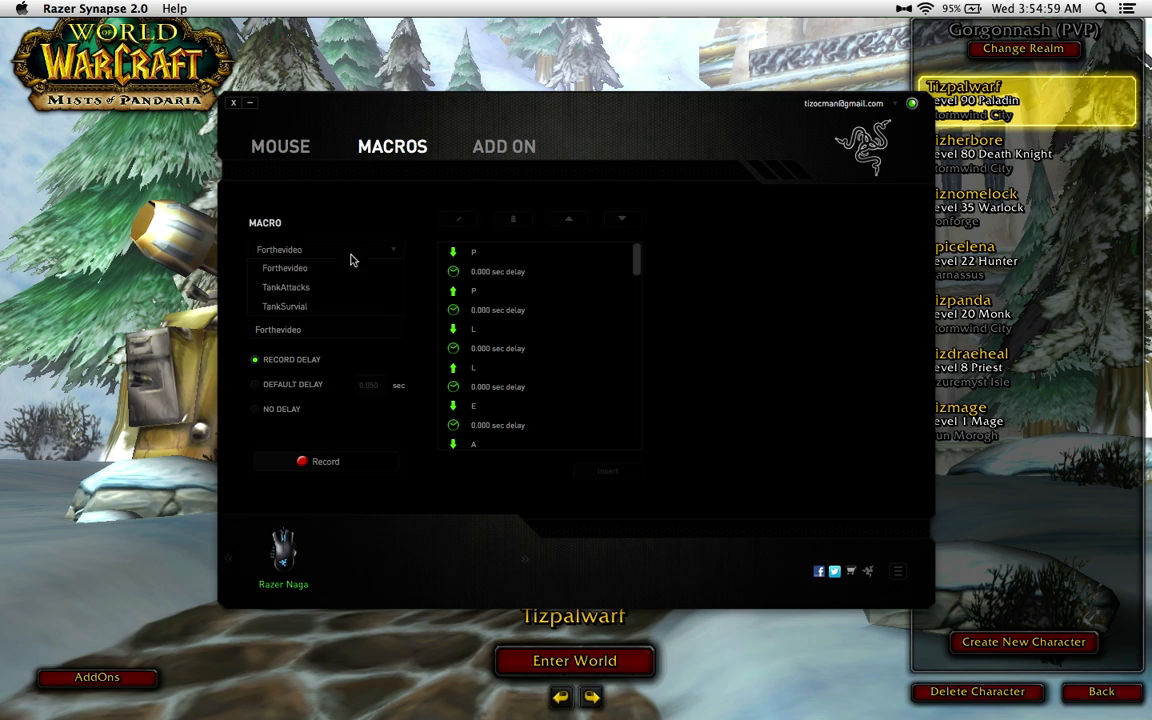
Load the TankAttacks macro and set its recording option to No Delay
click(286, 287)
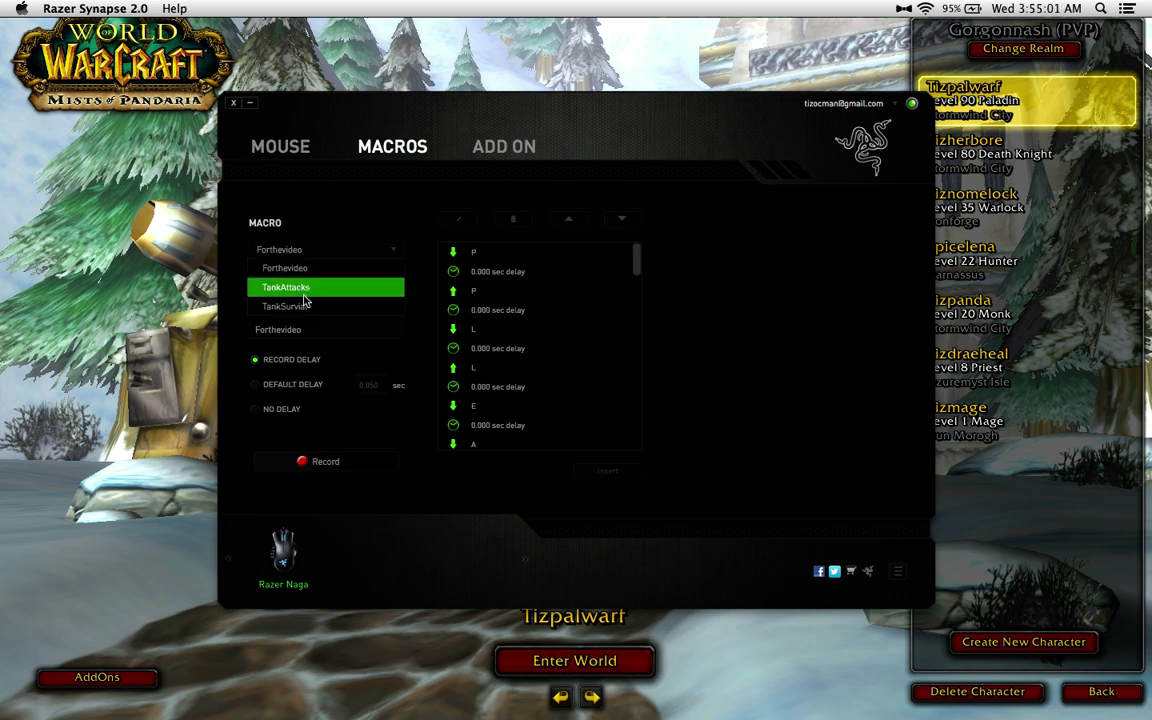
click(285, 287)
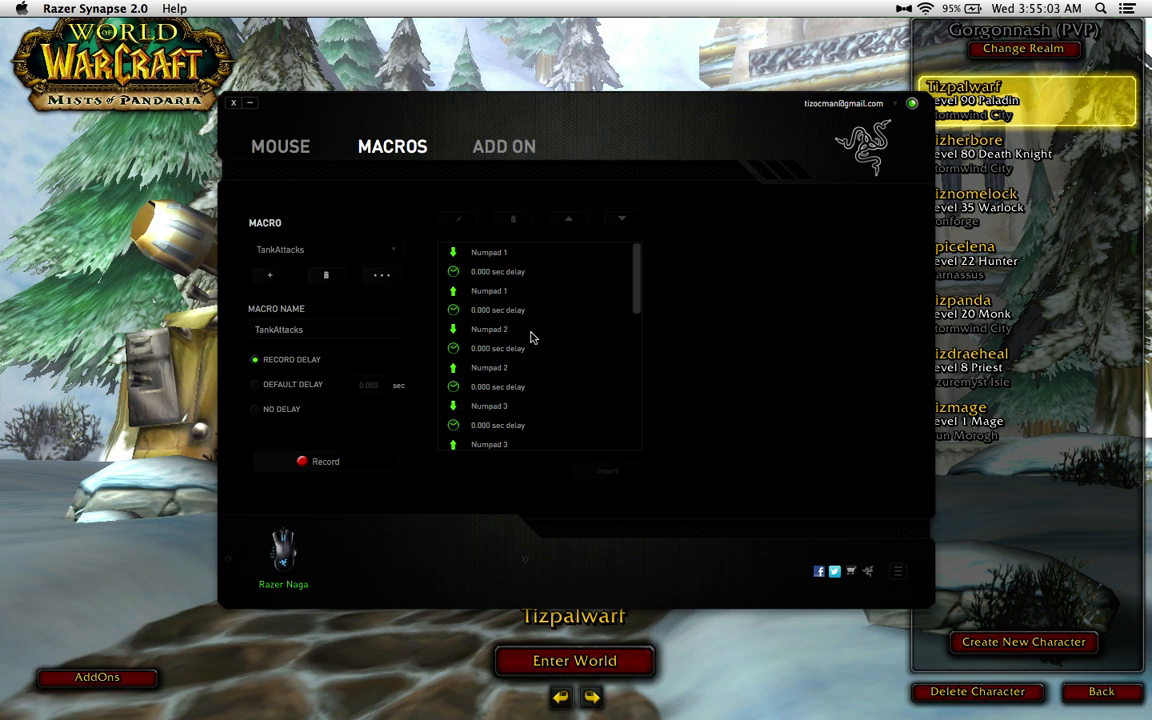
mouse_move(508, 291)
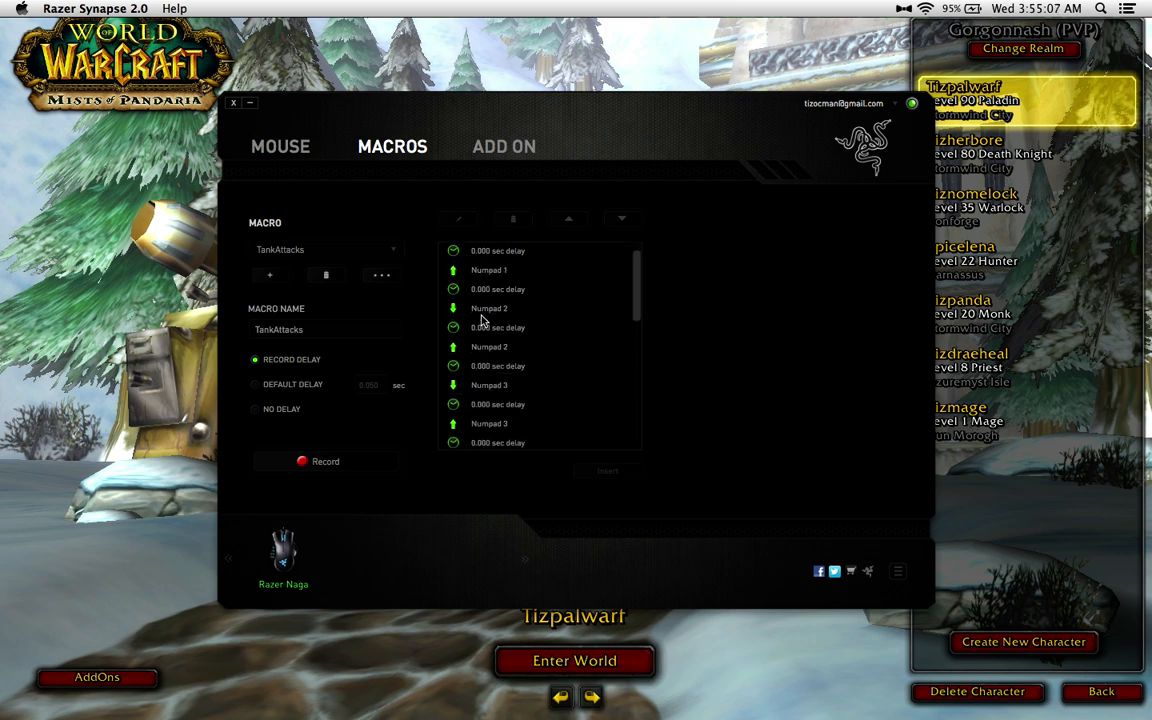
scroll(down, 3)
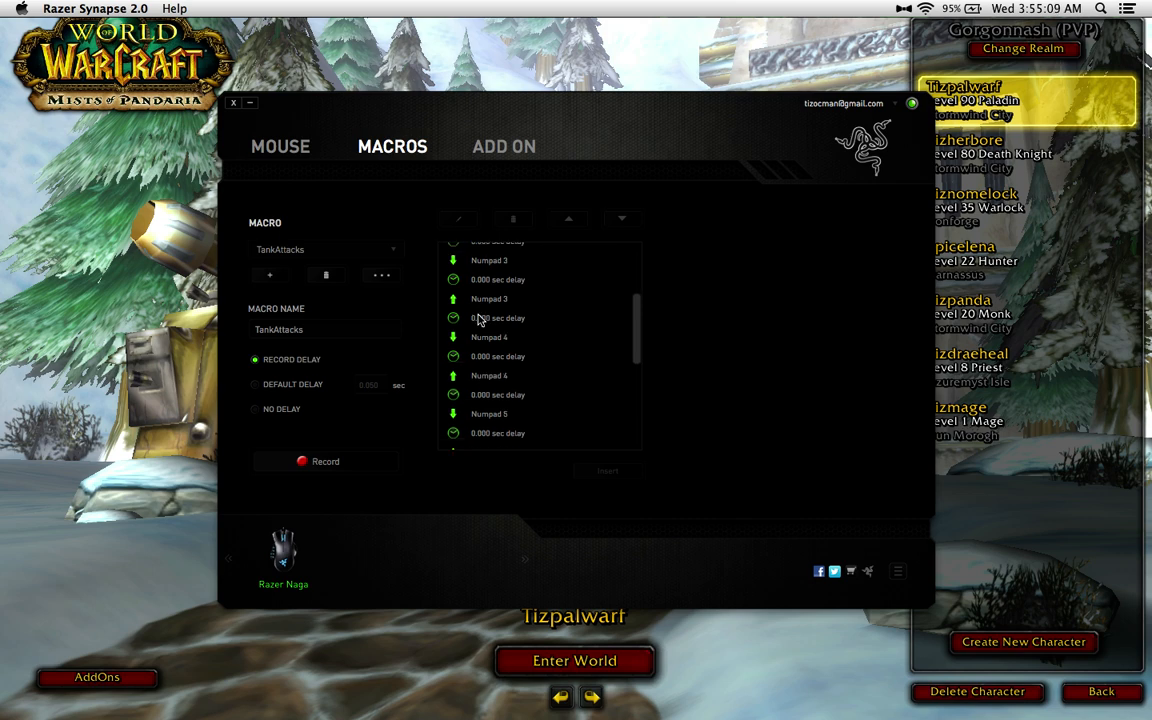
scroll(down, 3)
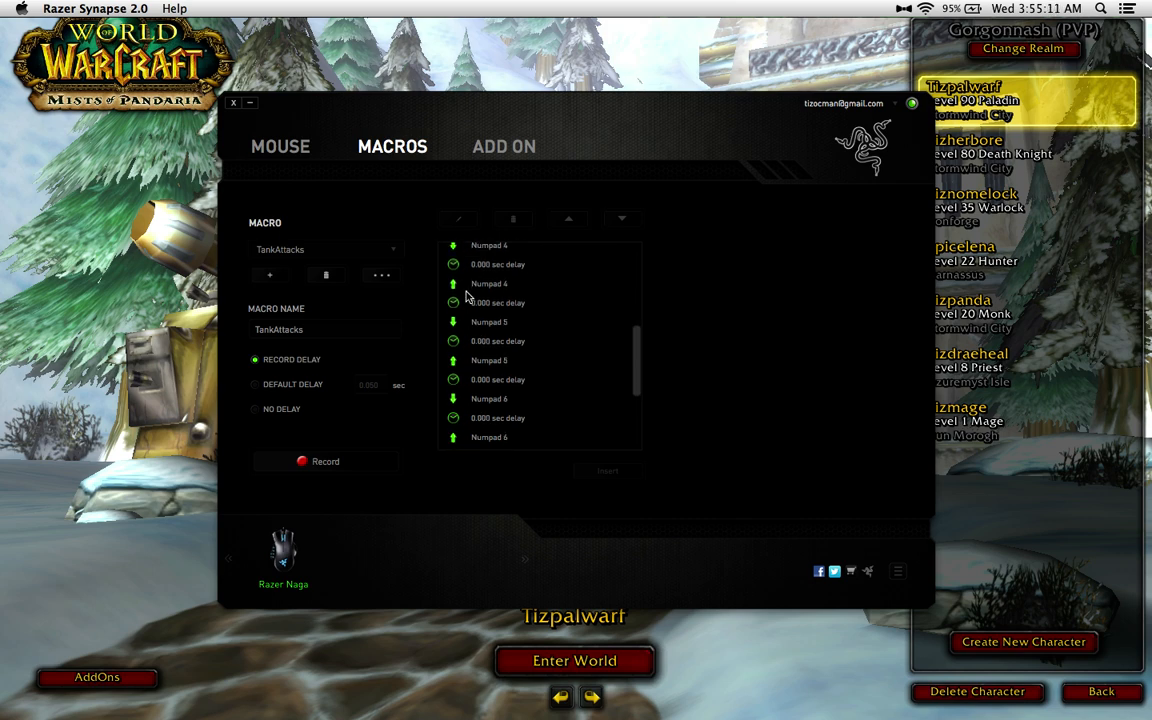
scroll(down, 3)
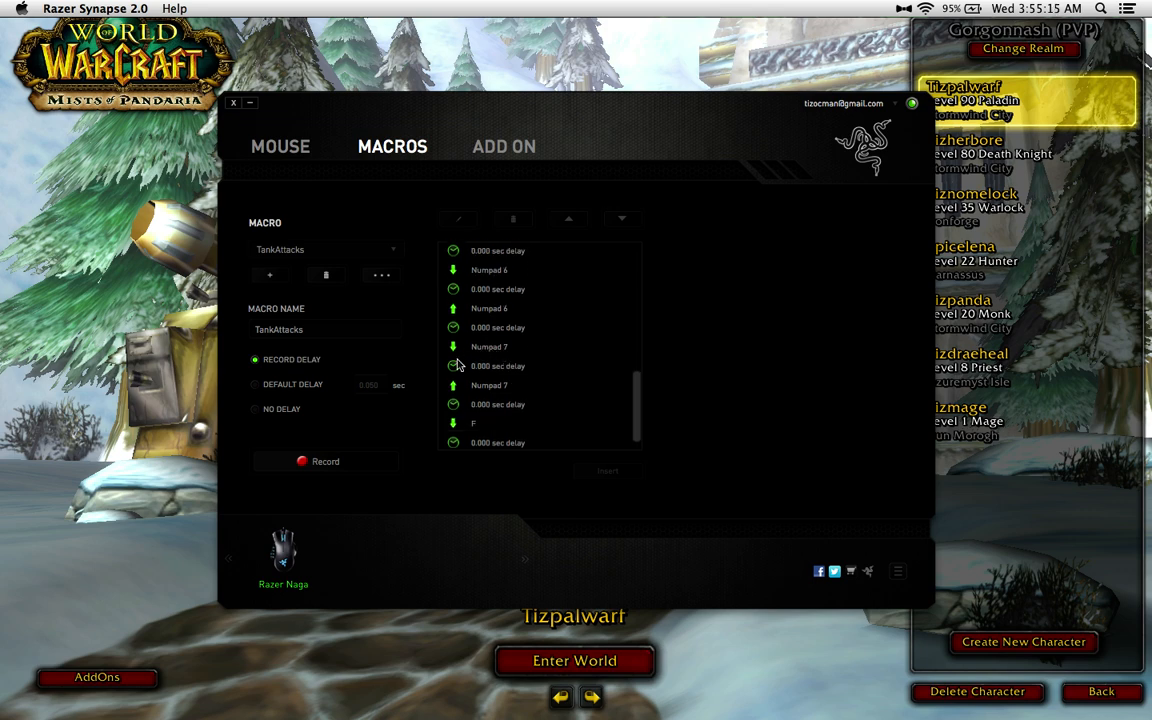
mouse_move(463, 378)
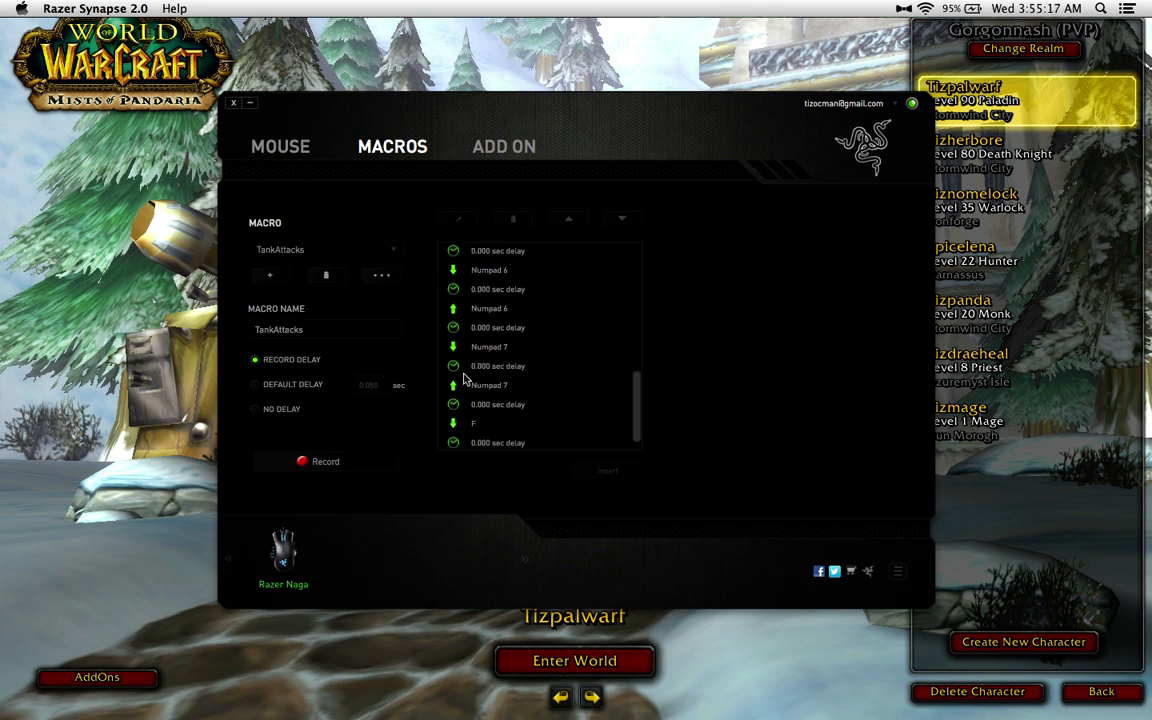
click(255, 409)
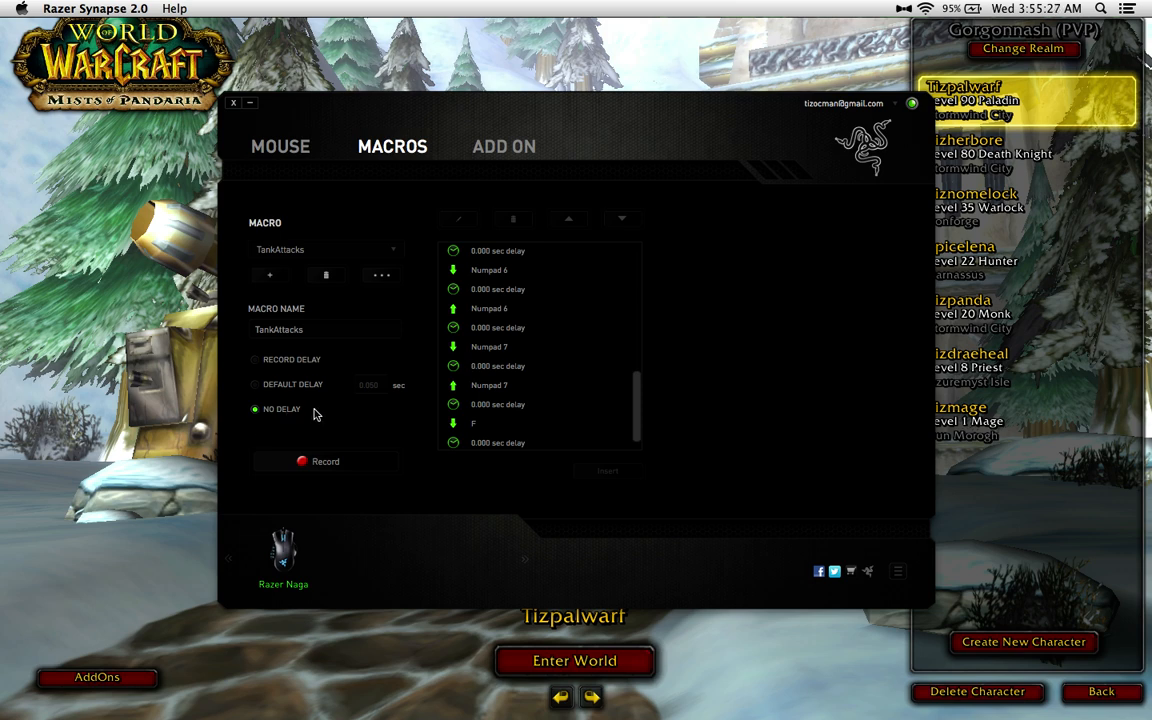
mouse_move(401, 277)
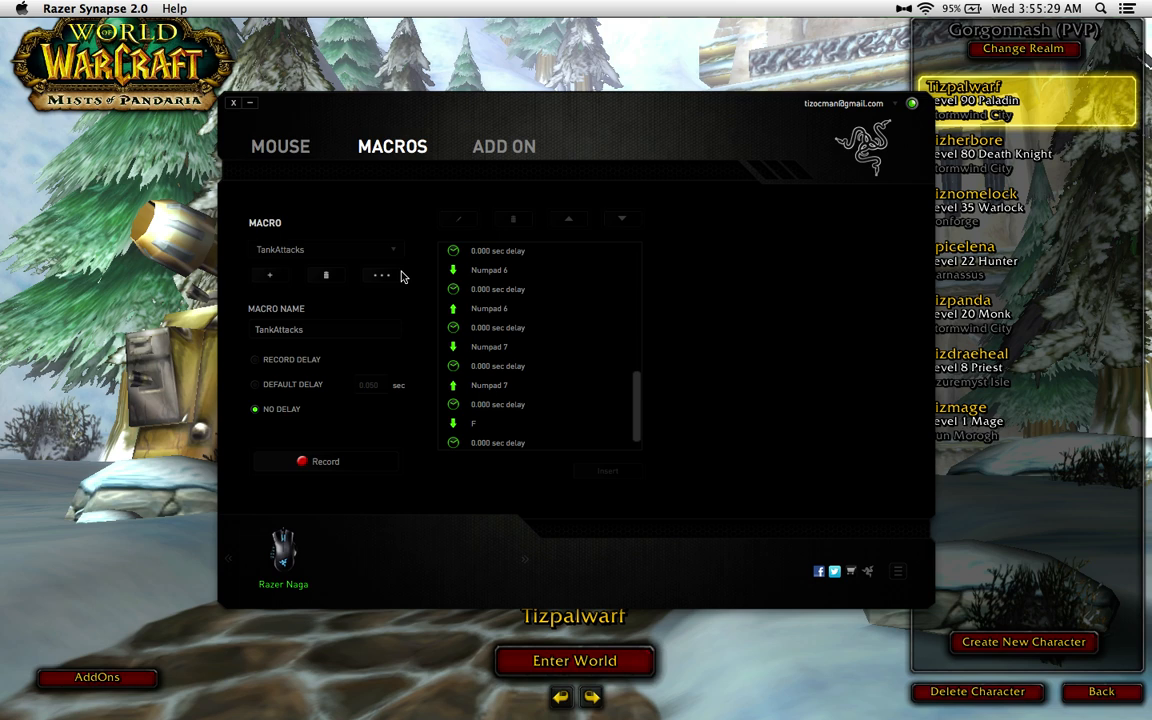
mouse_move(378, 296)
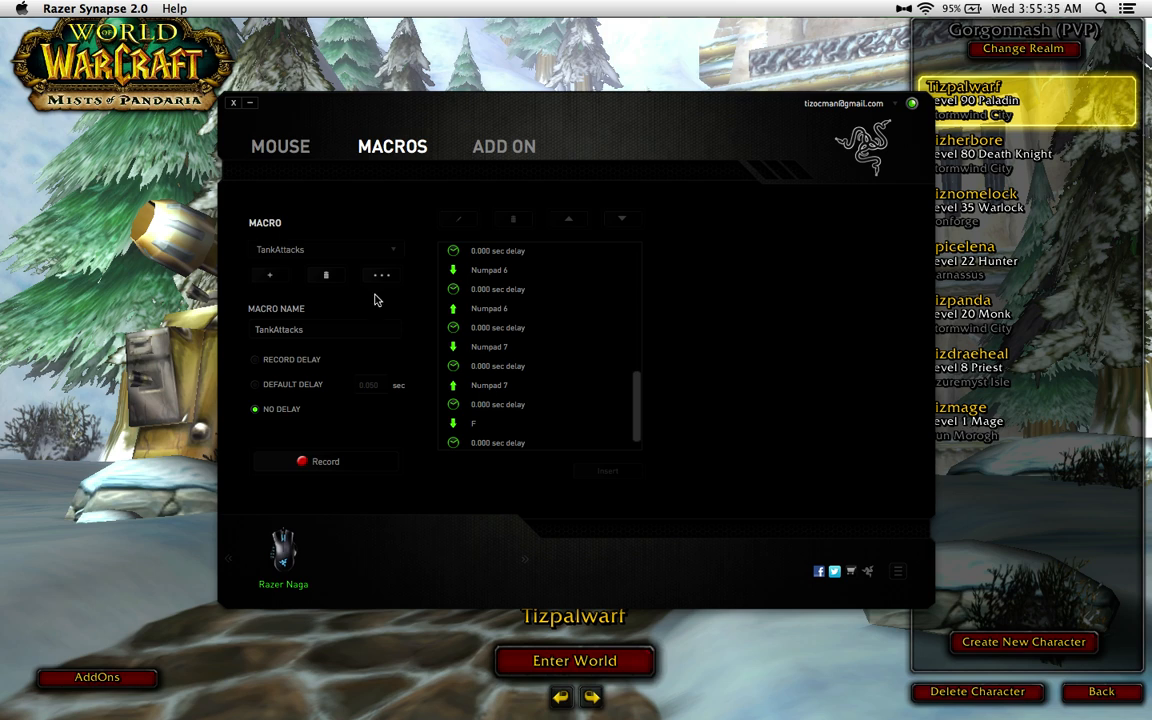
mouse_move(556, 399)
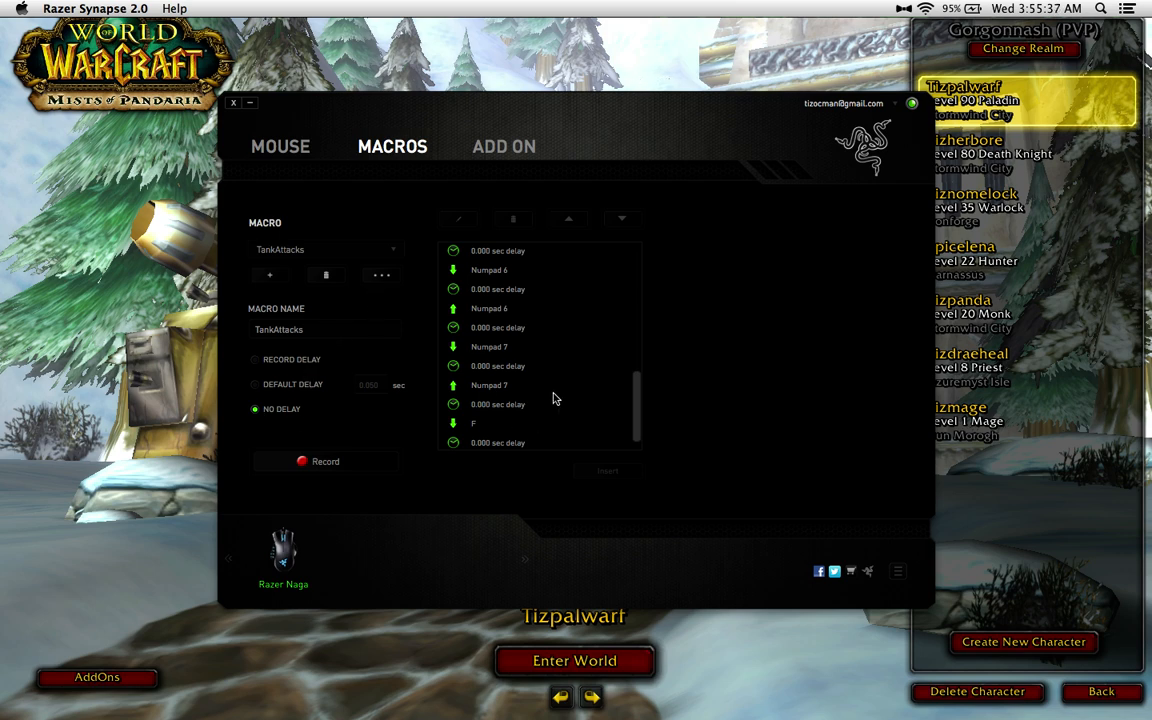
Open button 4's assignment on the Customize page, keeping it mapped to a macro
click(280, 146)
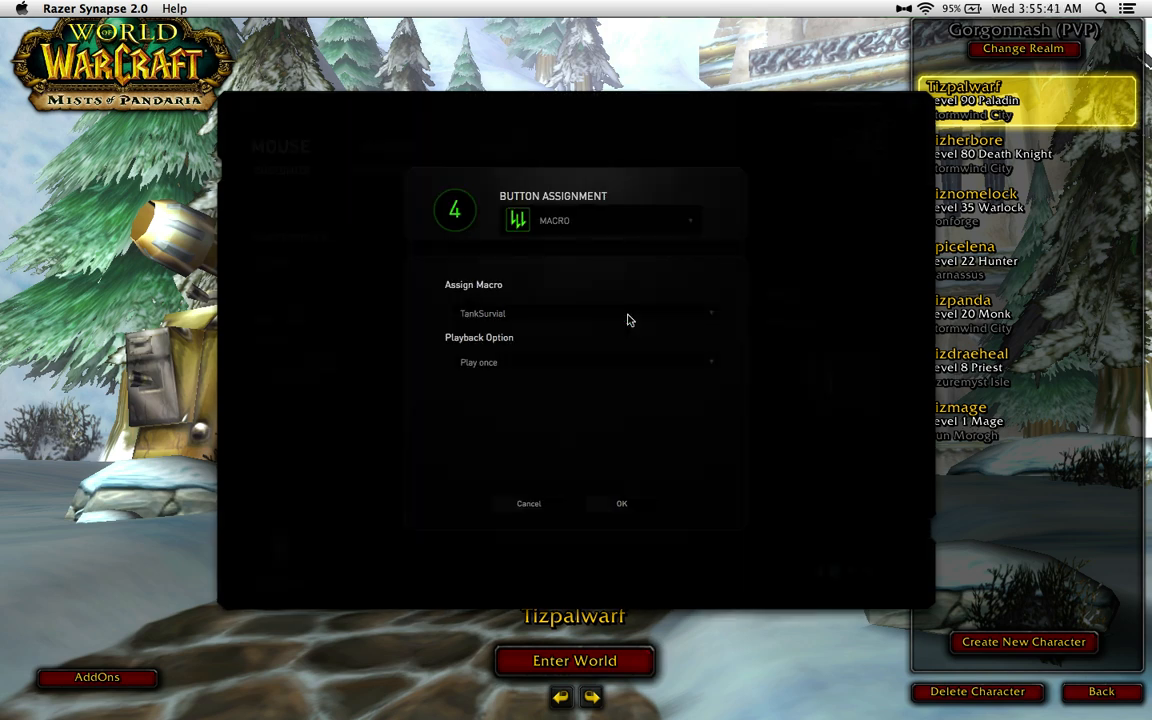
click(621, 503)
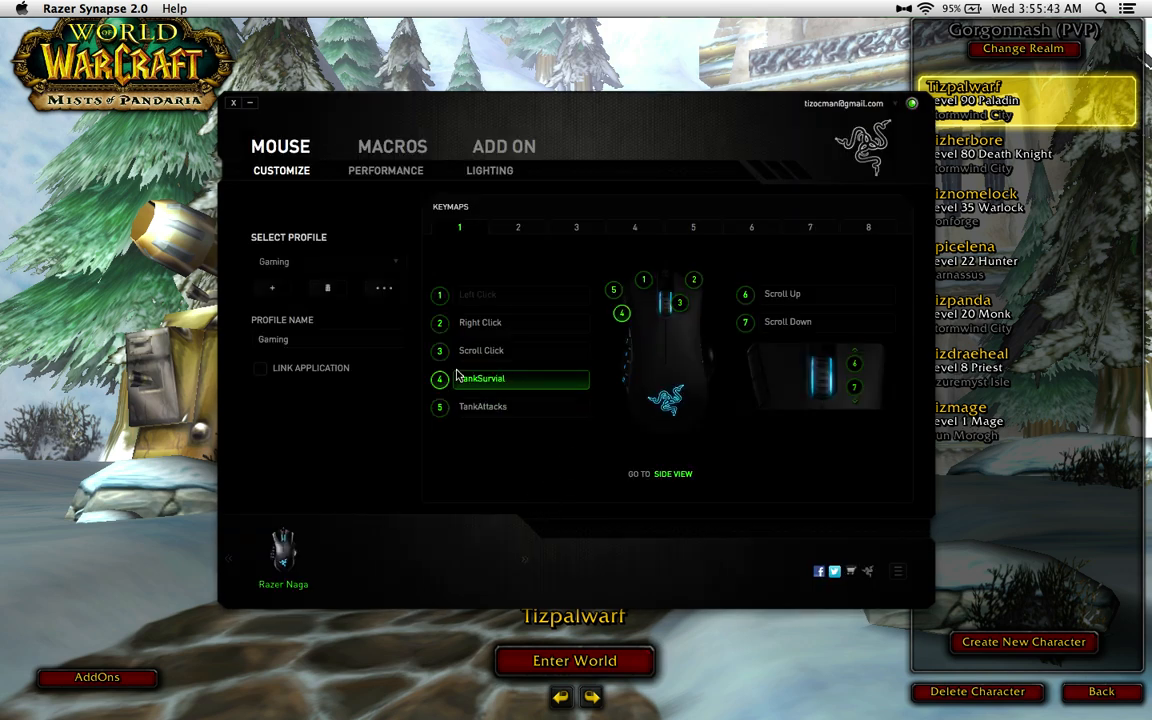
click(482, 406)
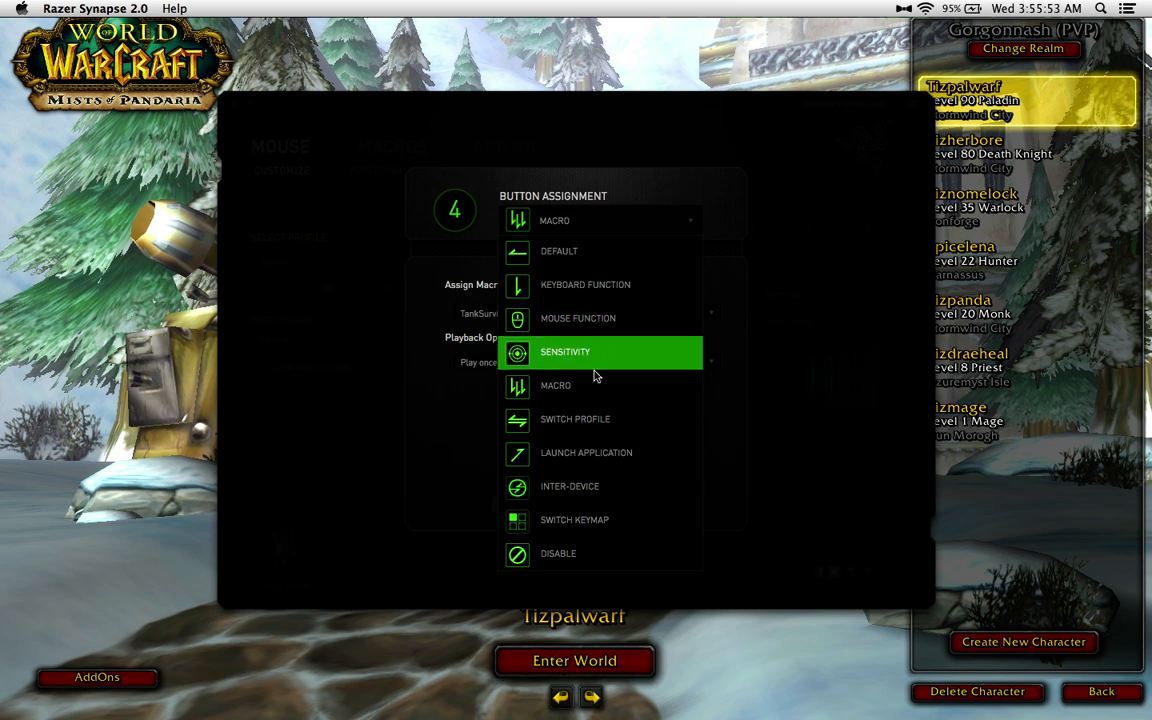
click(555, 385)
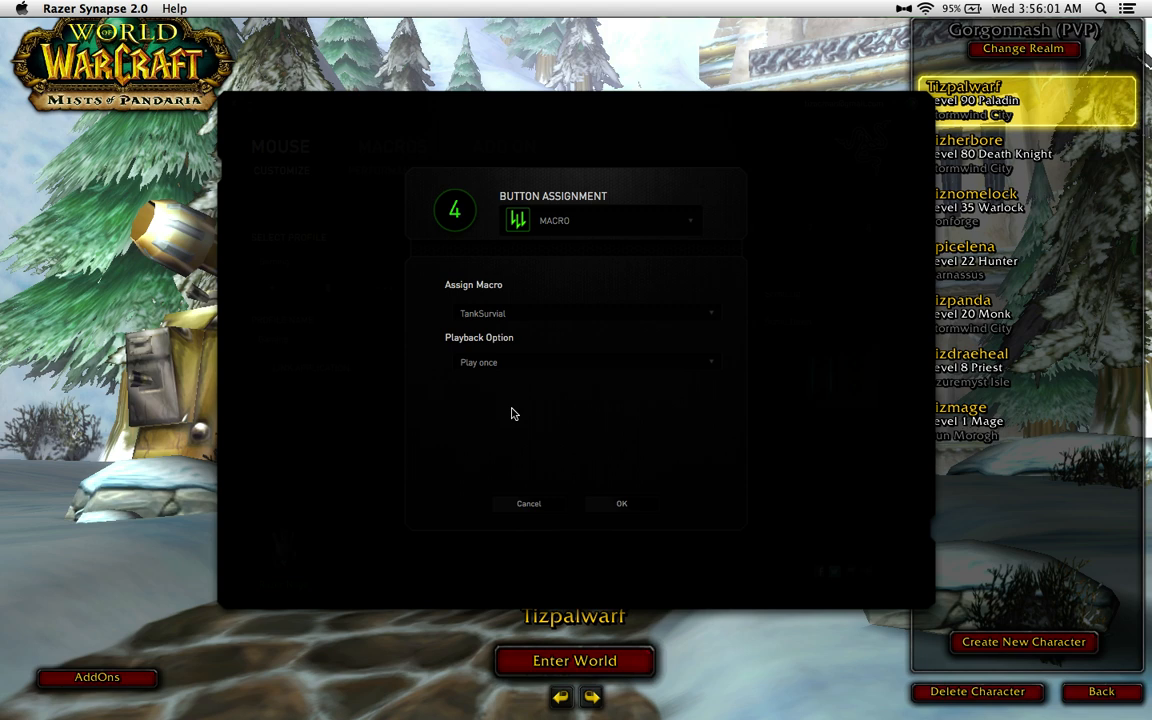
Try TankSurvial's playback options, settling on 'Play while assigned key is pressed'
click(585, 362)
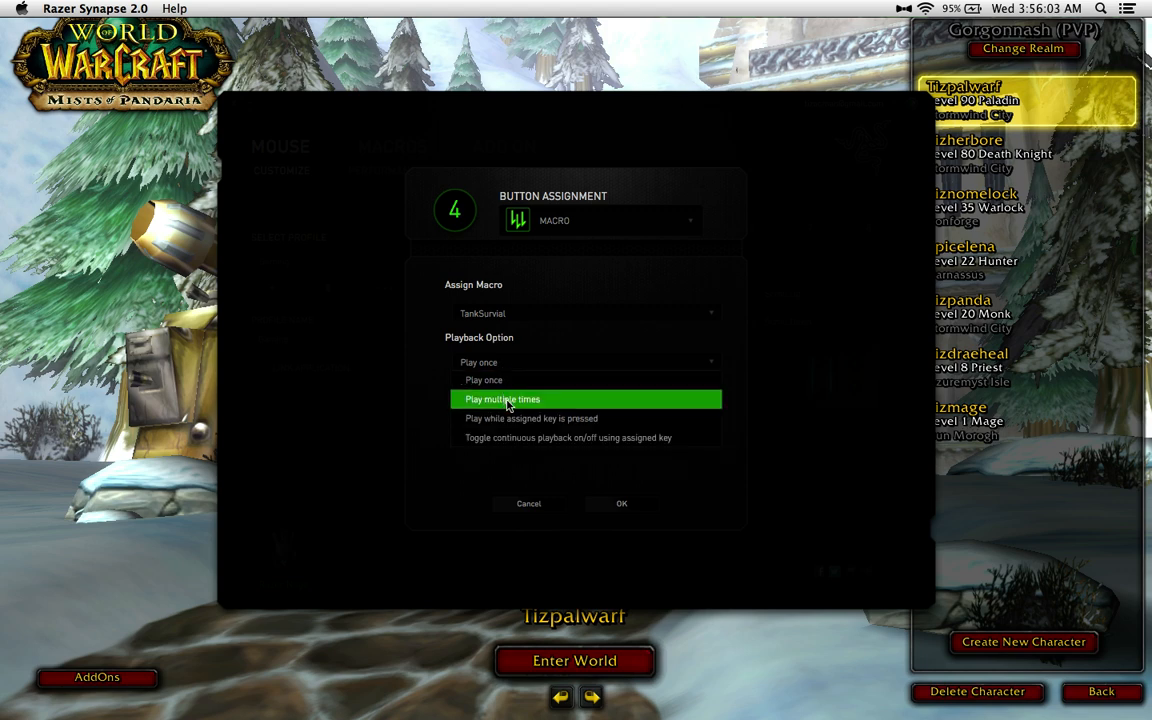
click(502, 399)
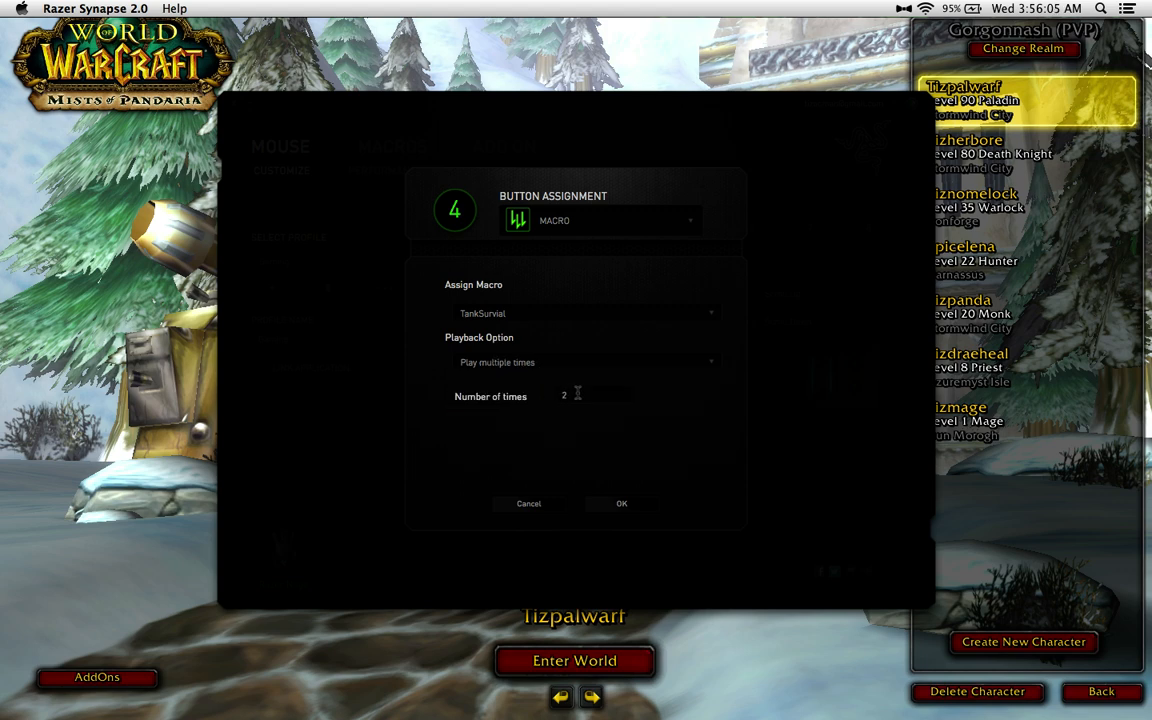
click(585, 362)
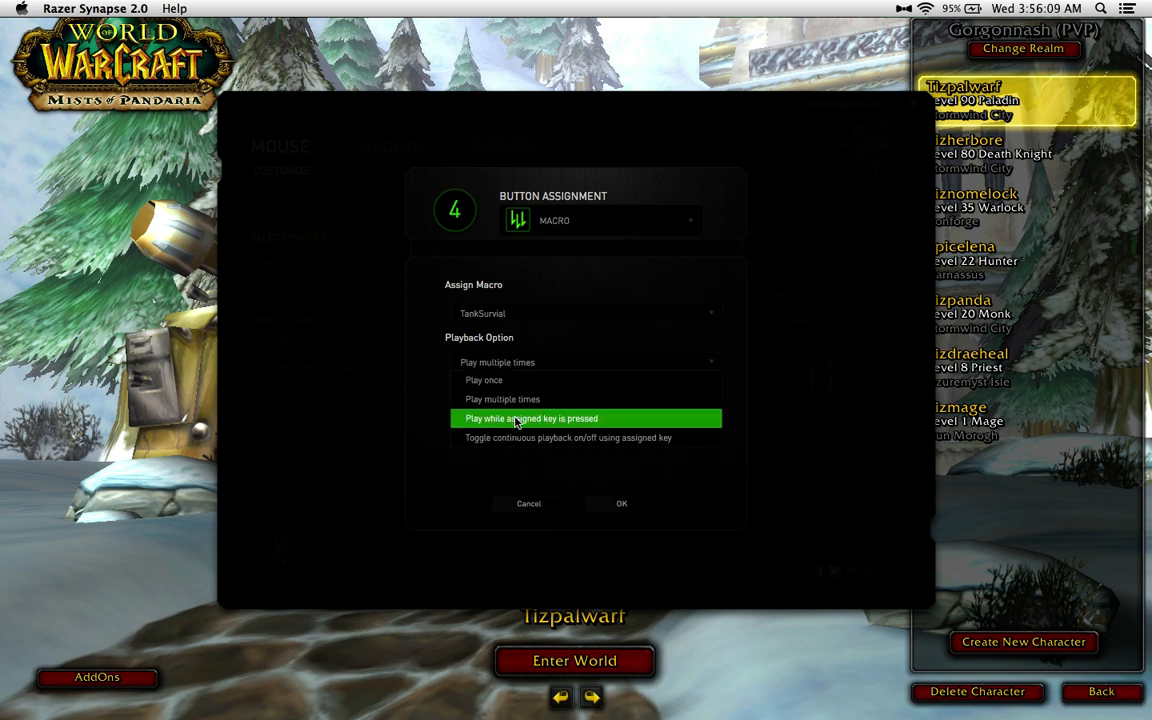
click(530, 418)
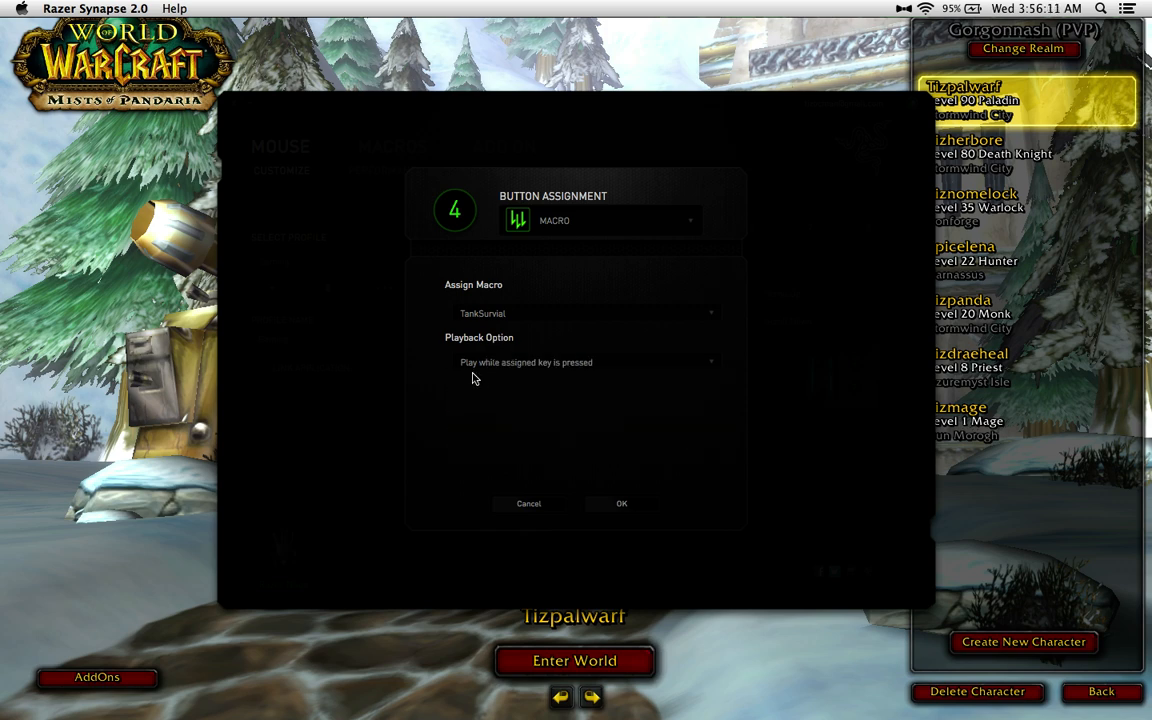
mouse_move(518, 386)
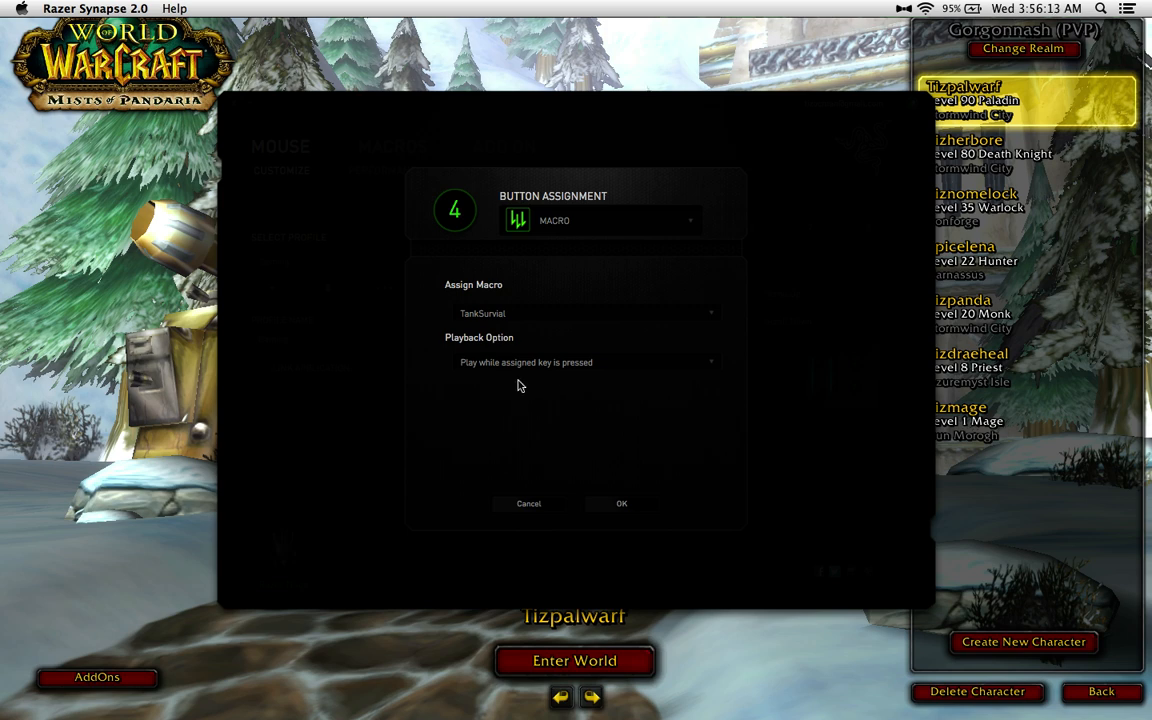
mouse_move(548, 374)
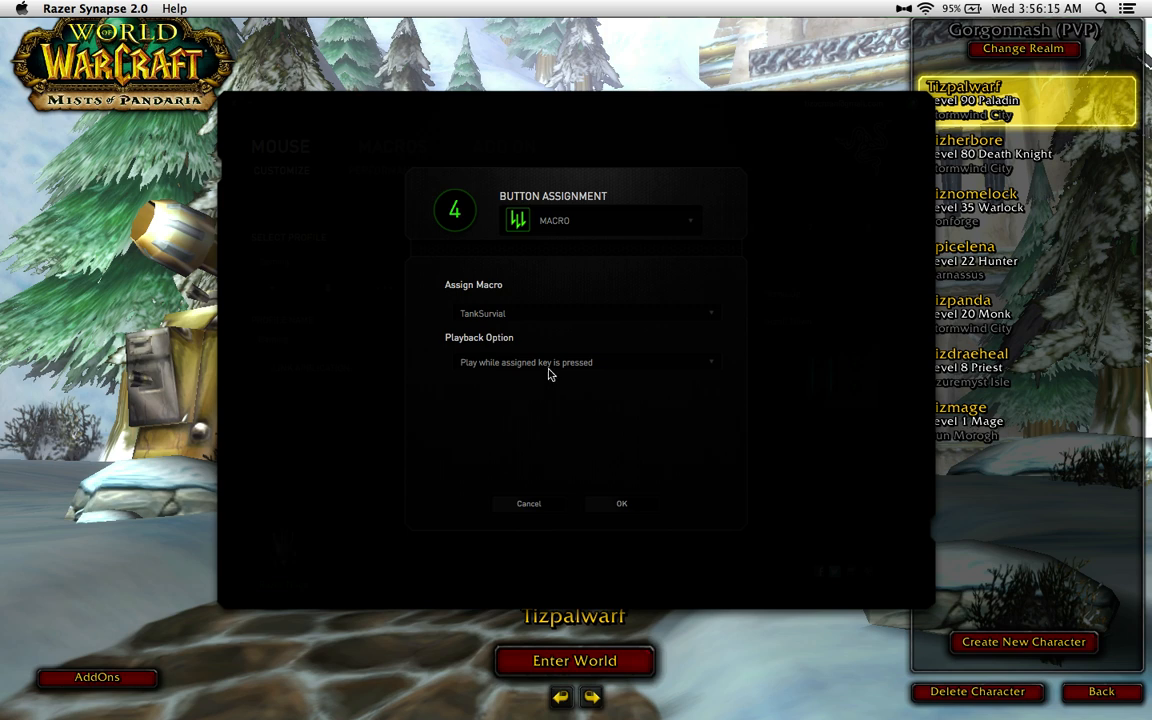
click(588, 362)
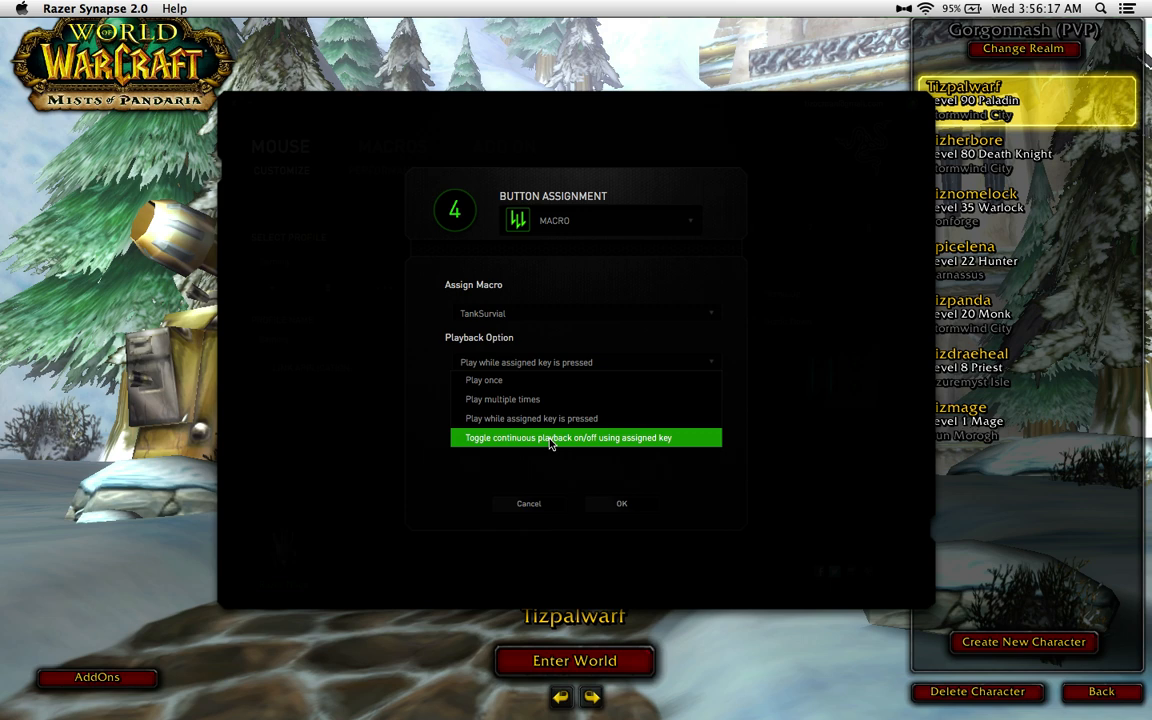
click(567, 438)
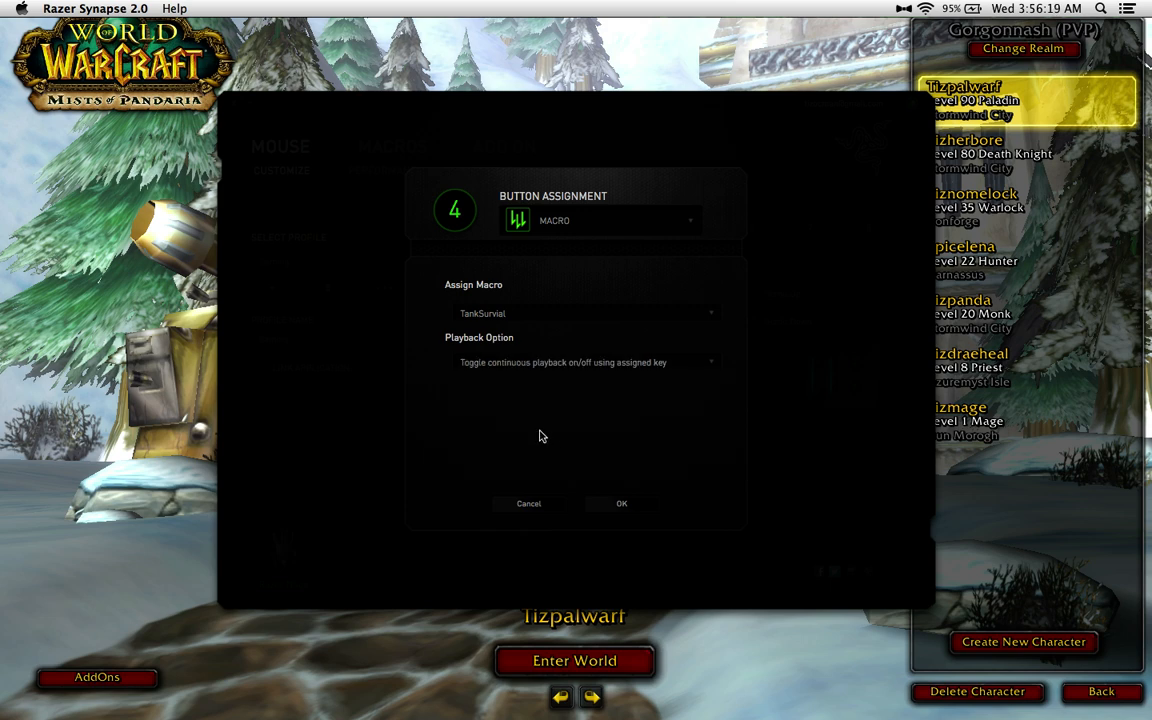
mouse_move(536, 431)
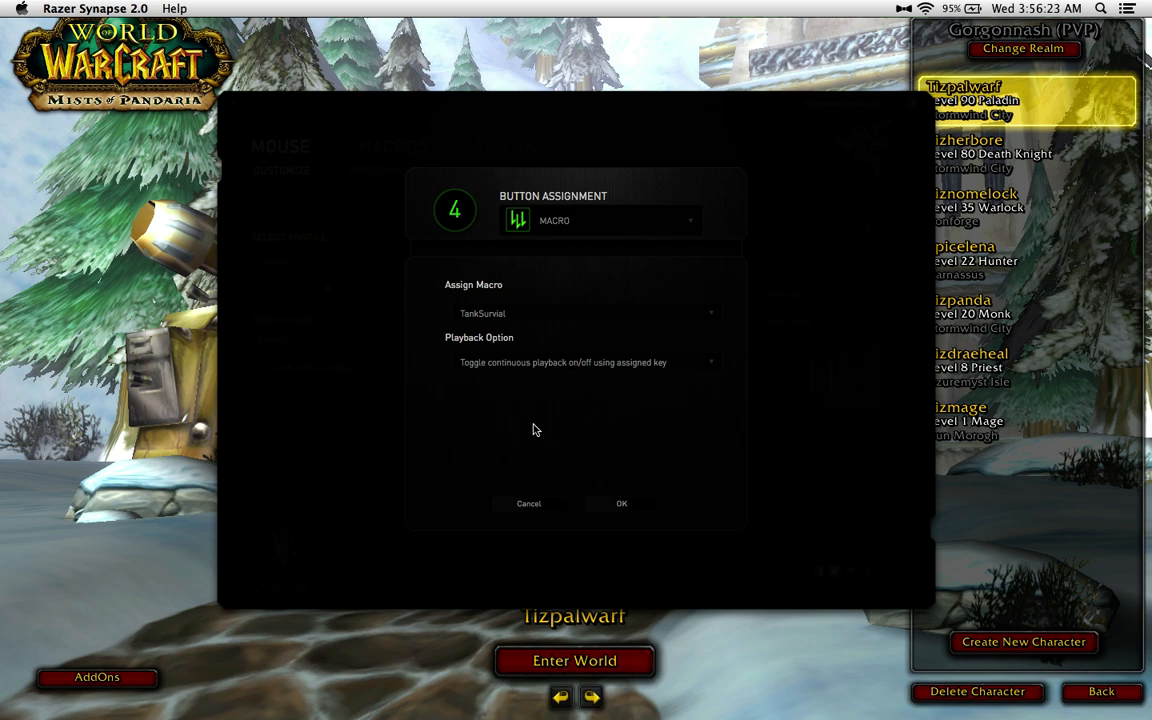
mouse_move(545, 418)
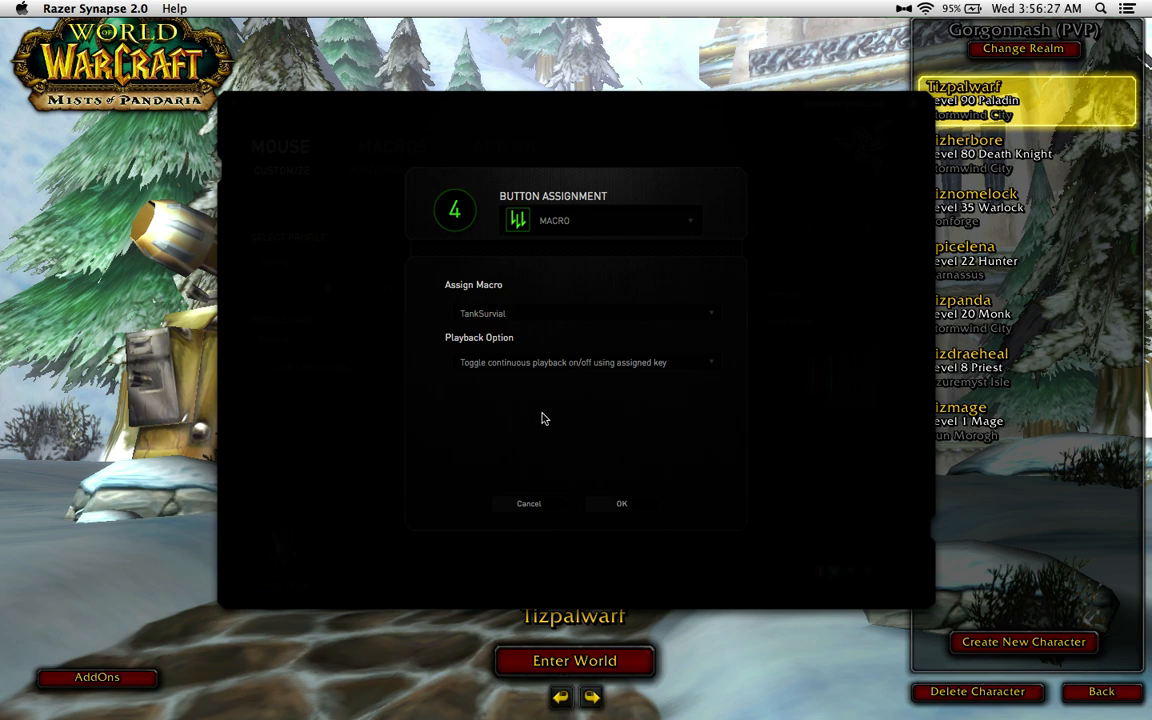
mouse_move(560, 451)
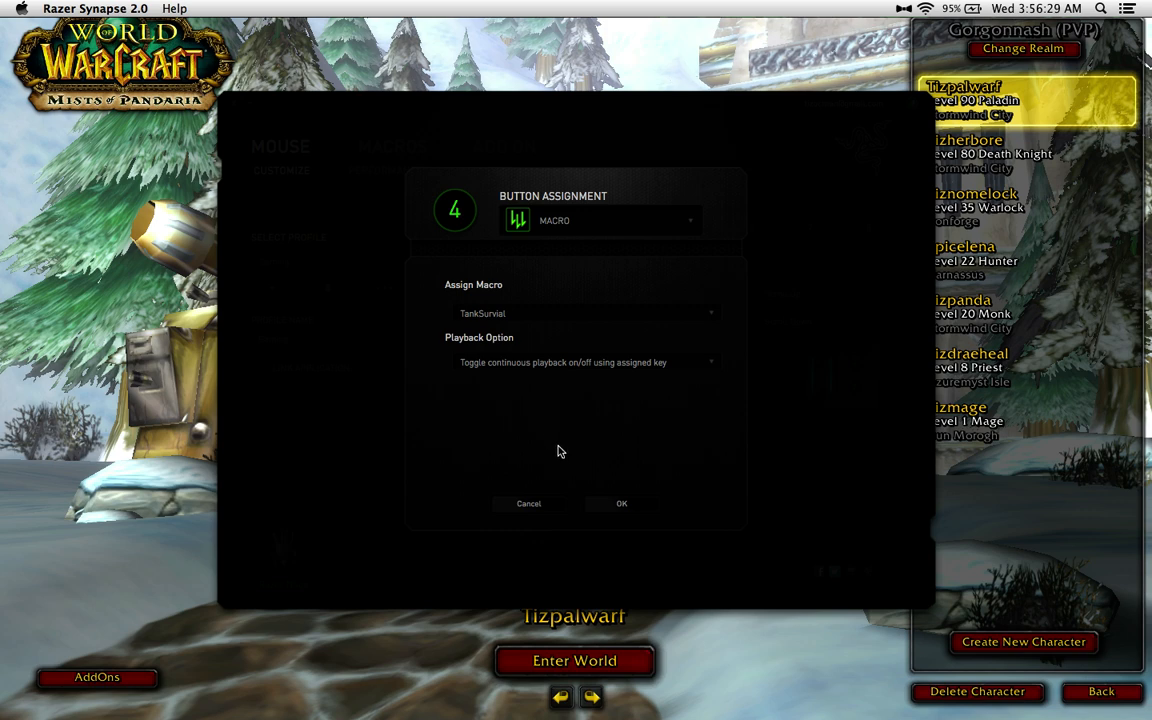
mouse_move(535, 349)
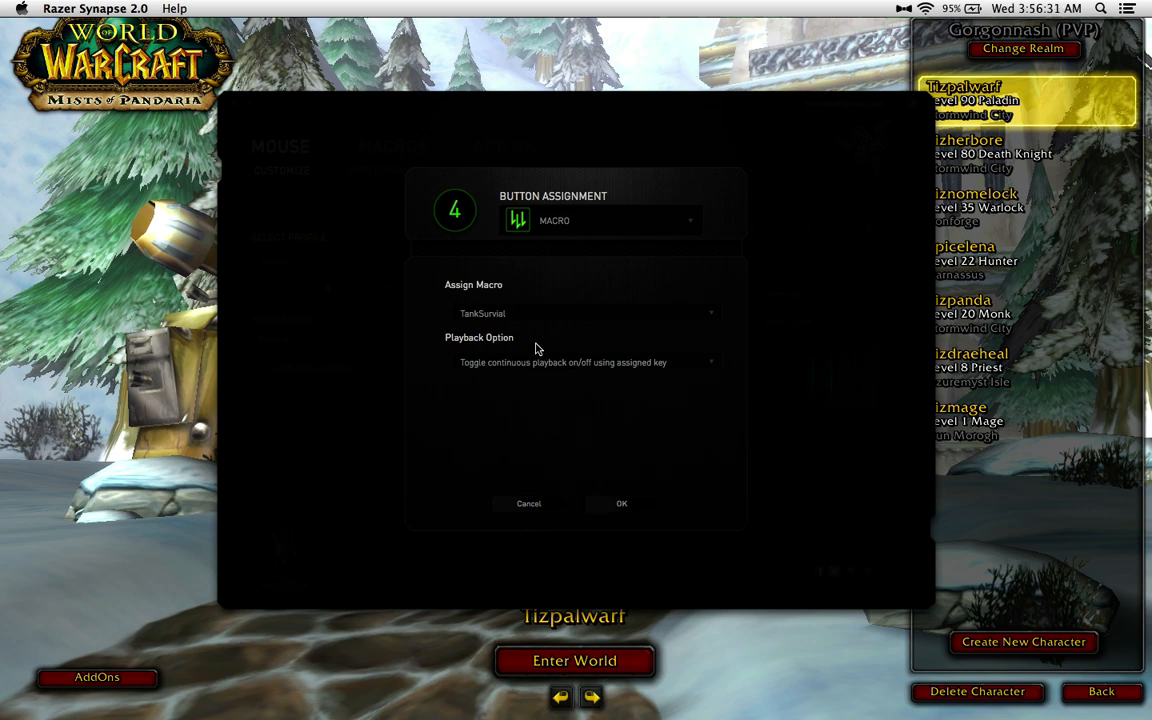
click(585, 362)
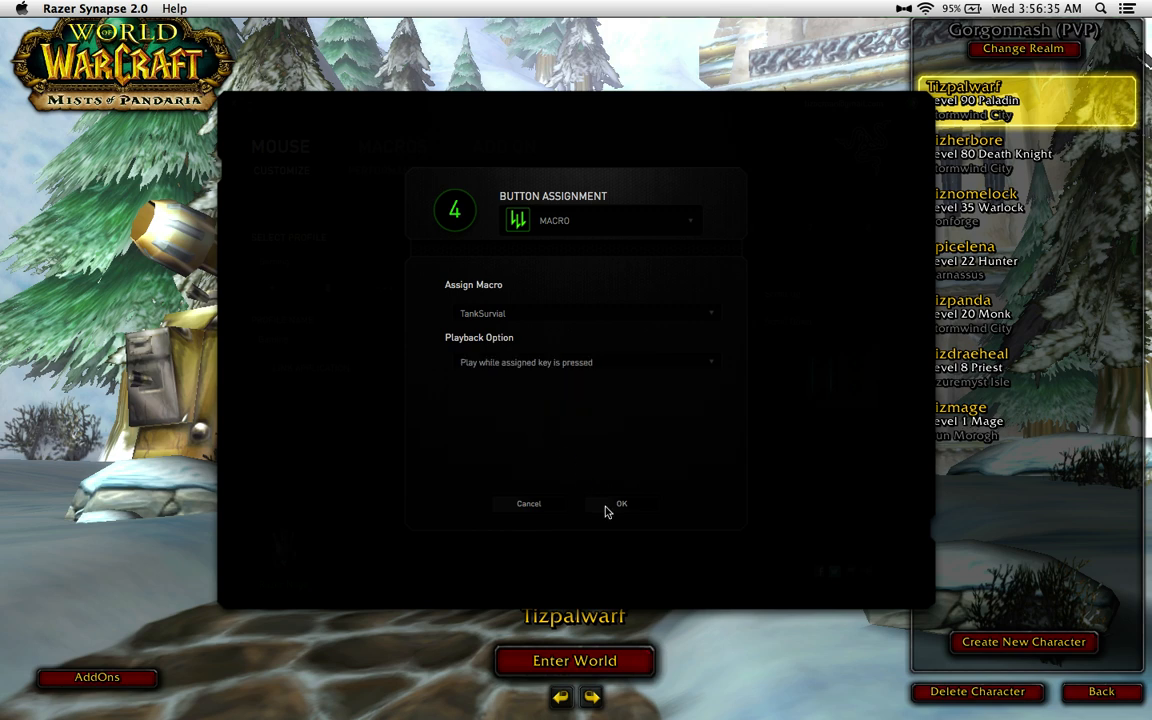
Confirm button 4, then set button 5's TankAttacks playback to play while pressed
click(621, 503)
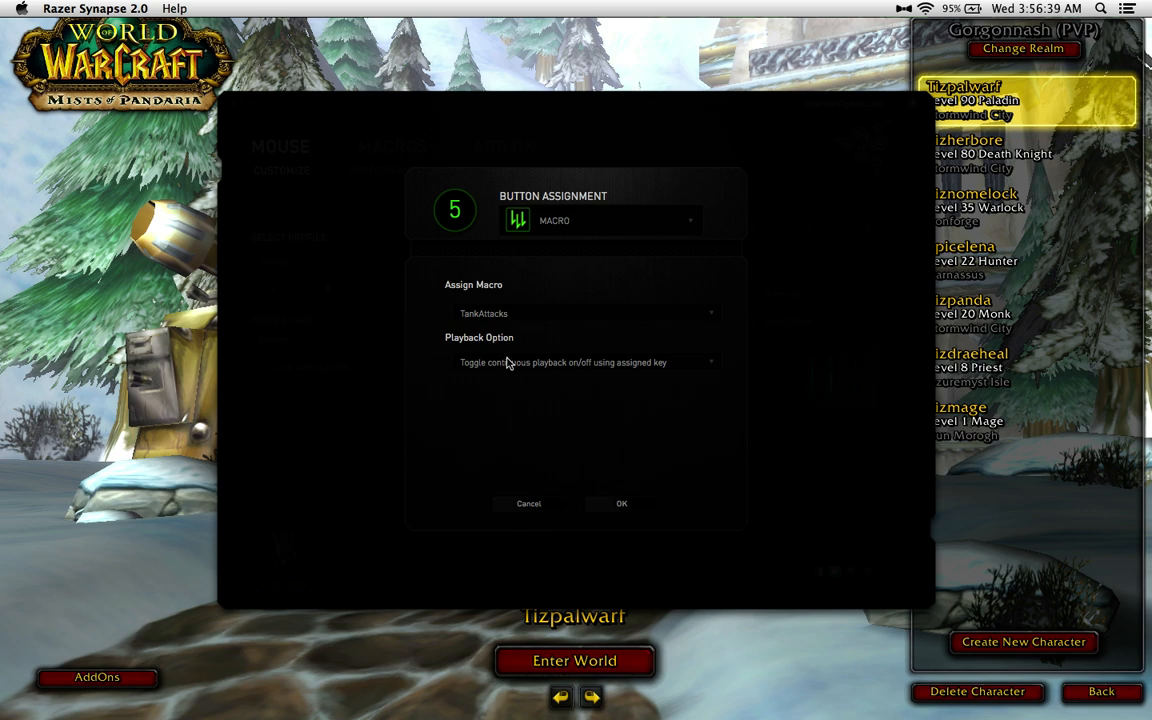
mouse_move(645, 457)
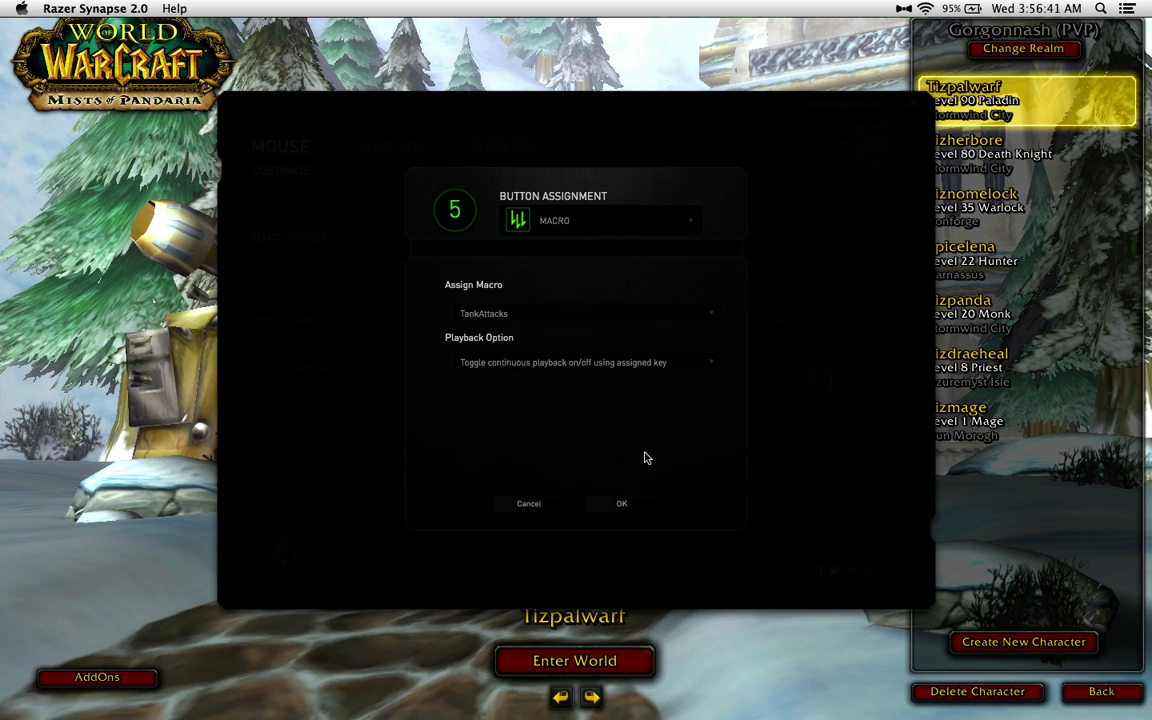
mouse_move(588, 507)
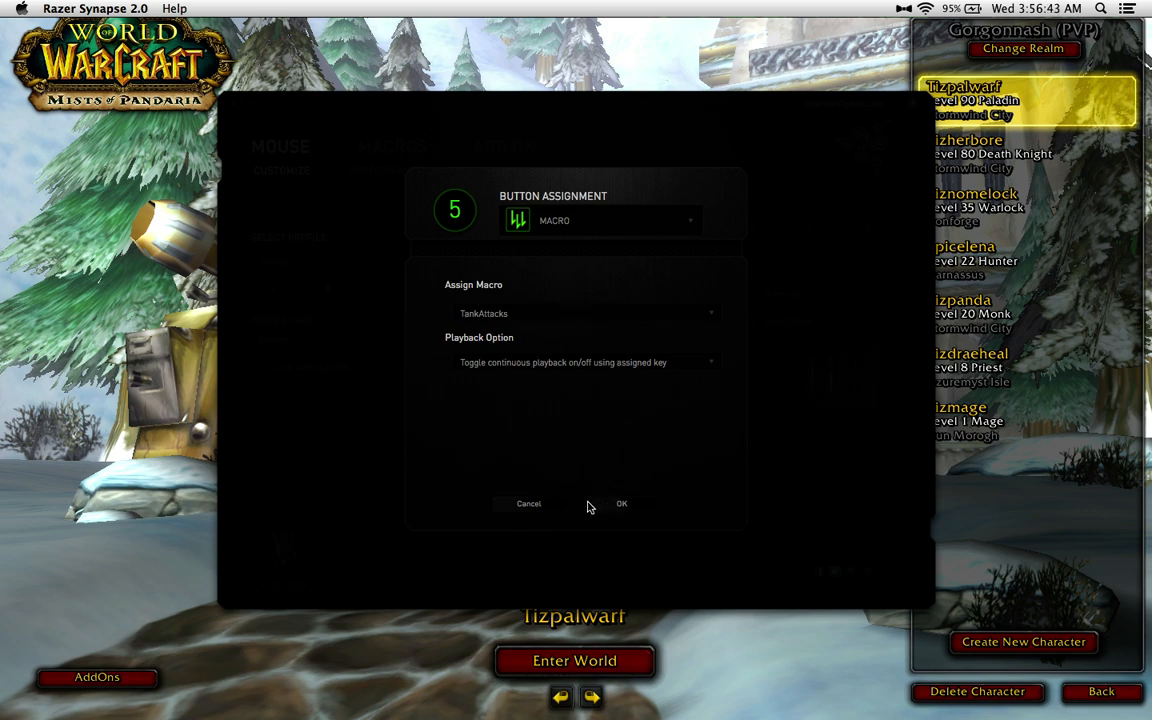
click(585, 362)
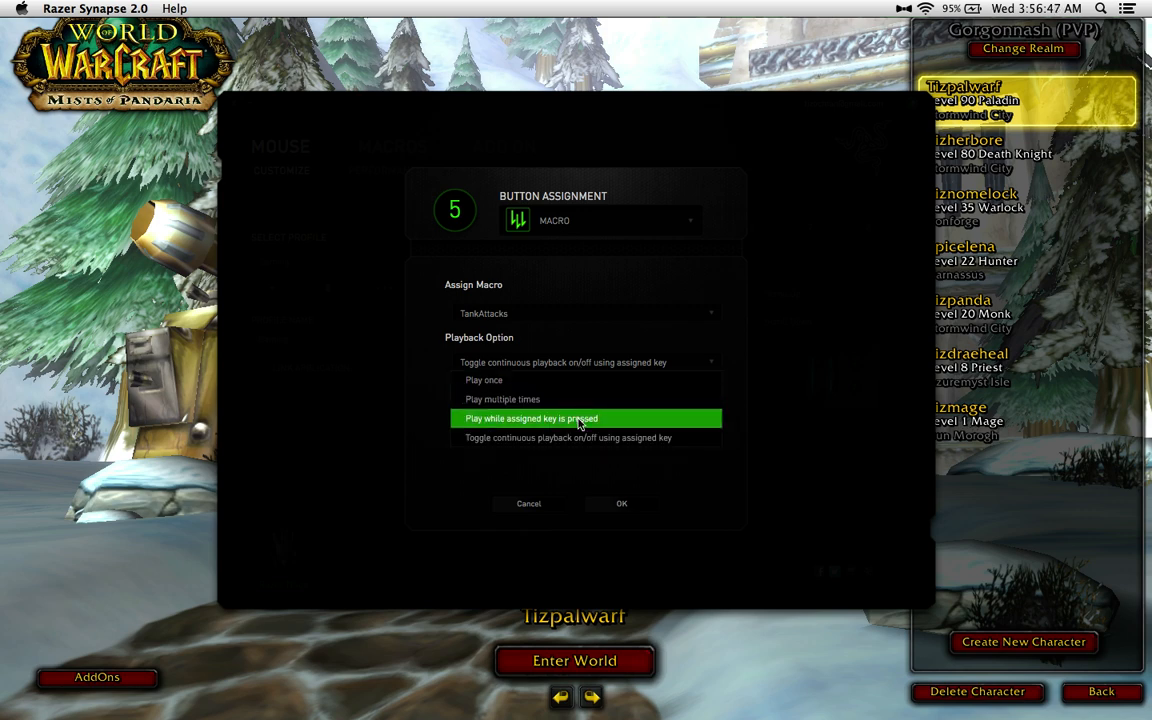
click(531, 418)
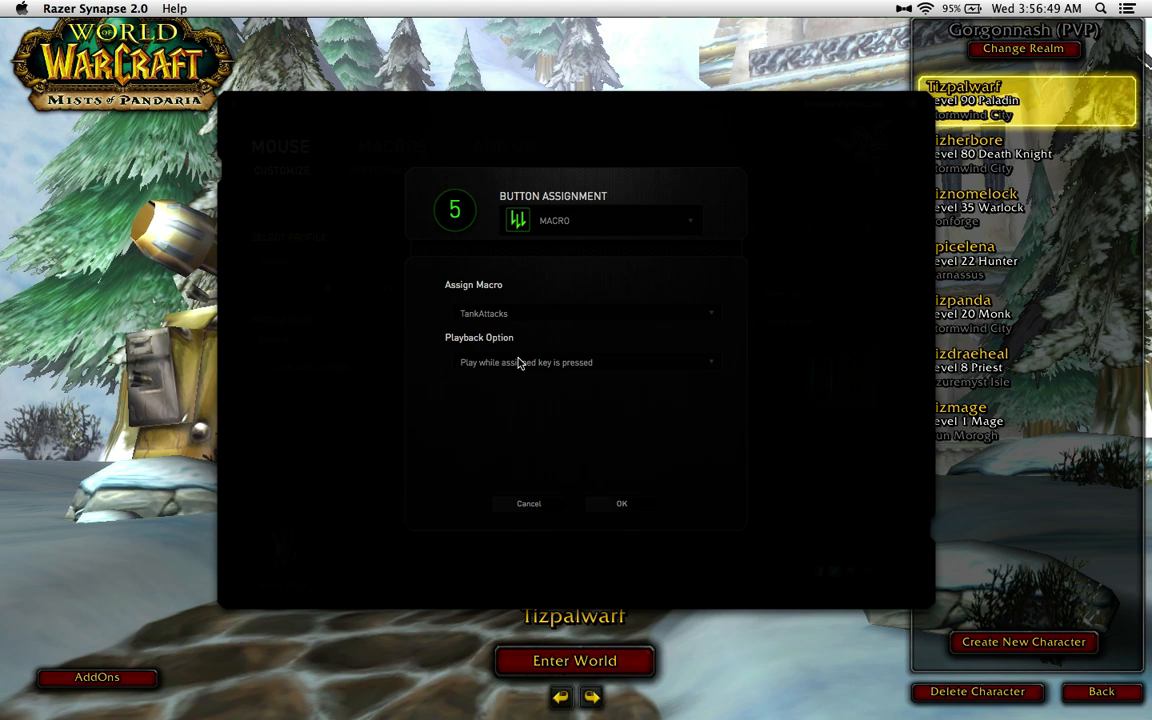
click(621, 503)
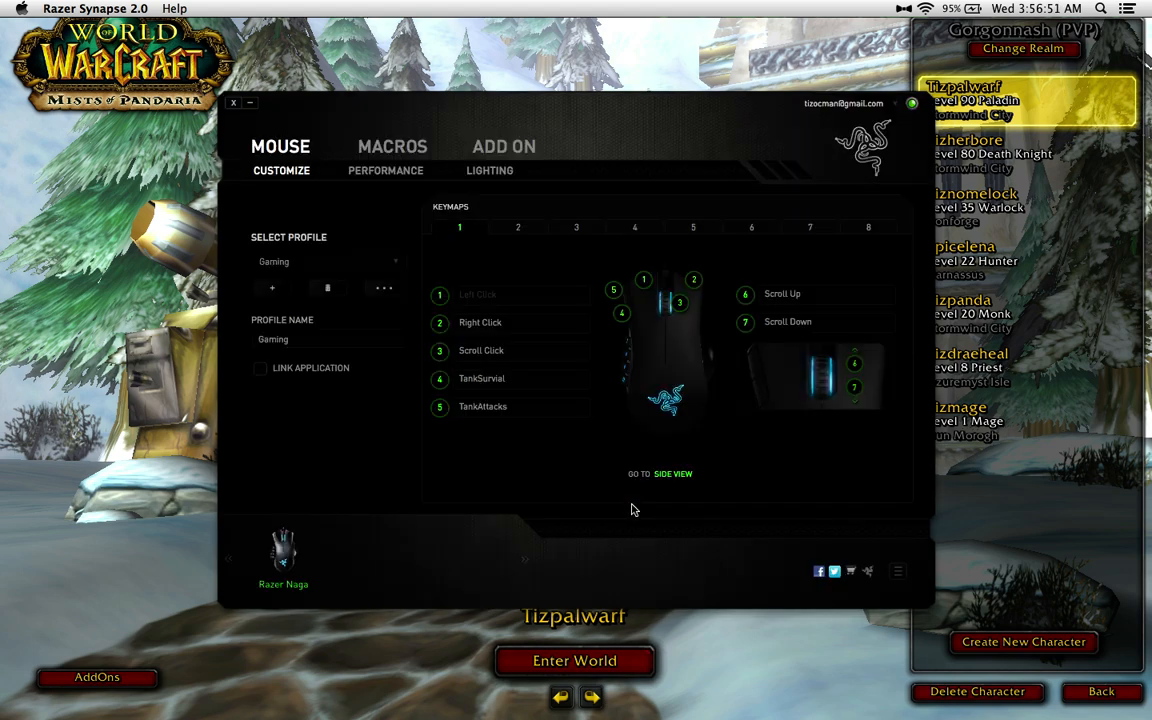
mouse_move(414, 193)
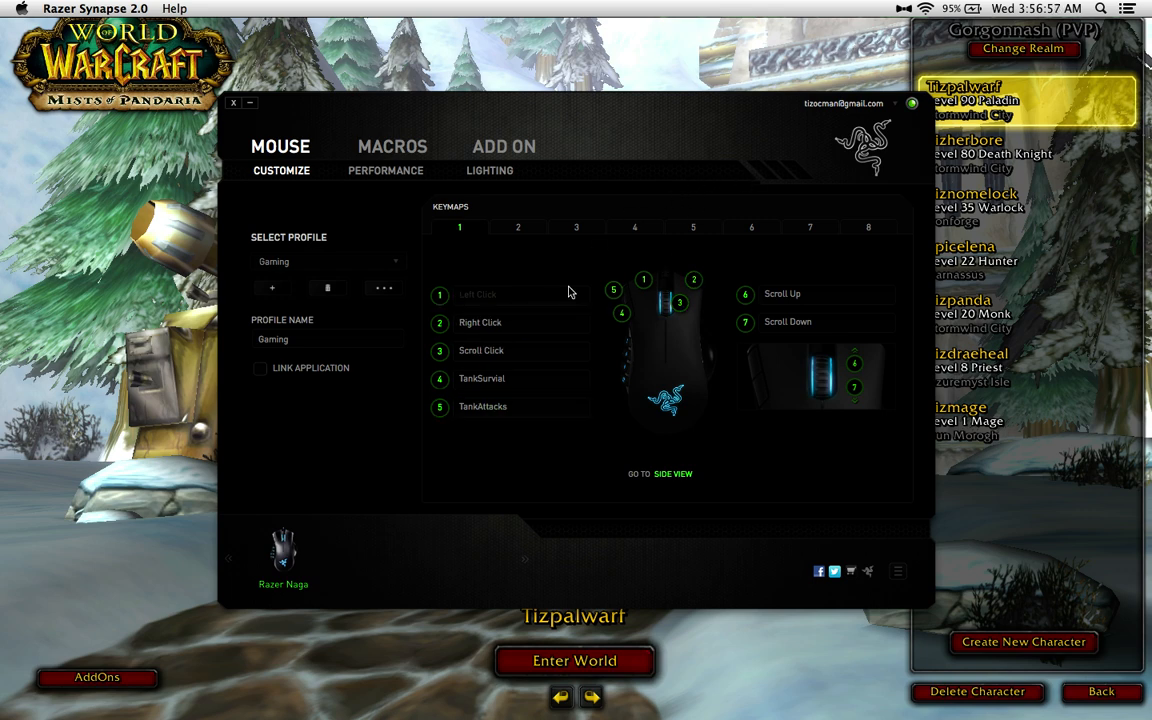
mouse_move(583, 232)
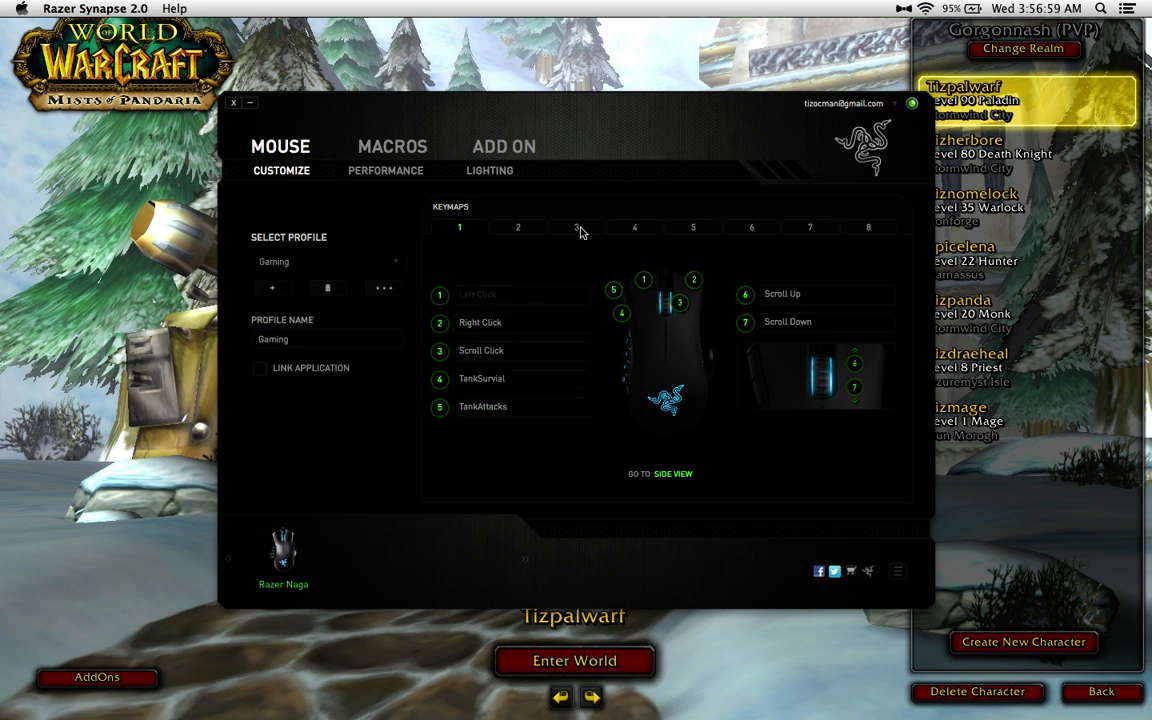
mouse_move(560, 265)
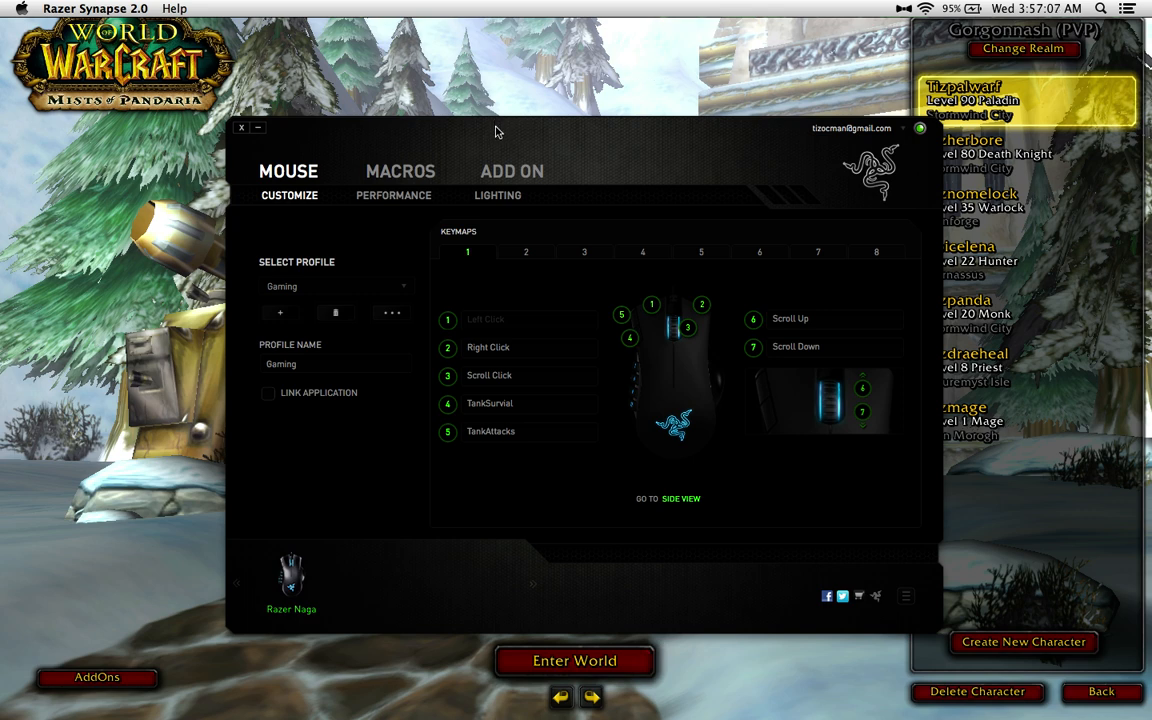
mouse_move(487, 85)
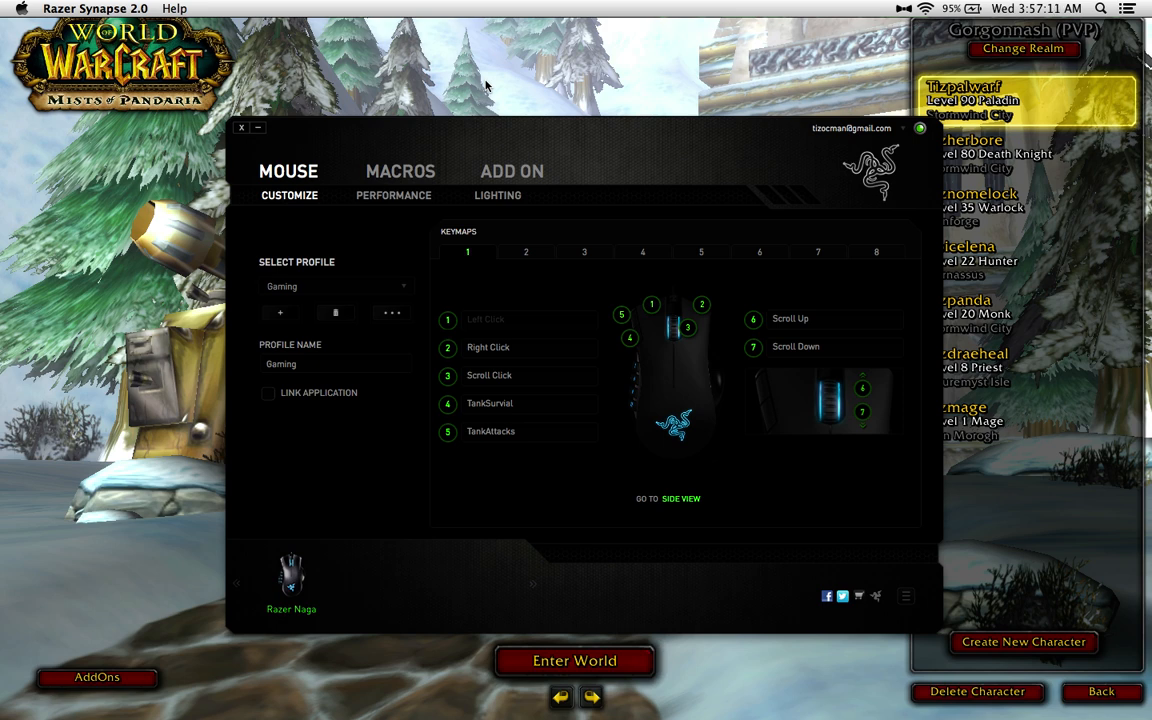
Close the Synapse window to reveal the WoW character selection screen
click(241, 128)
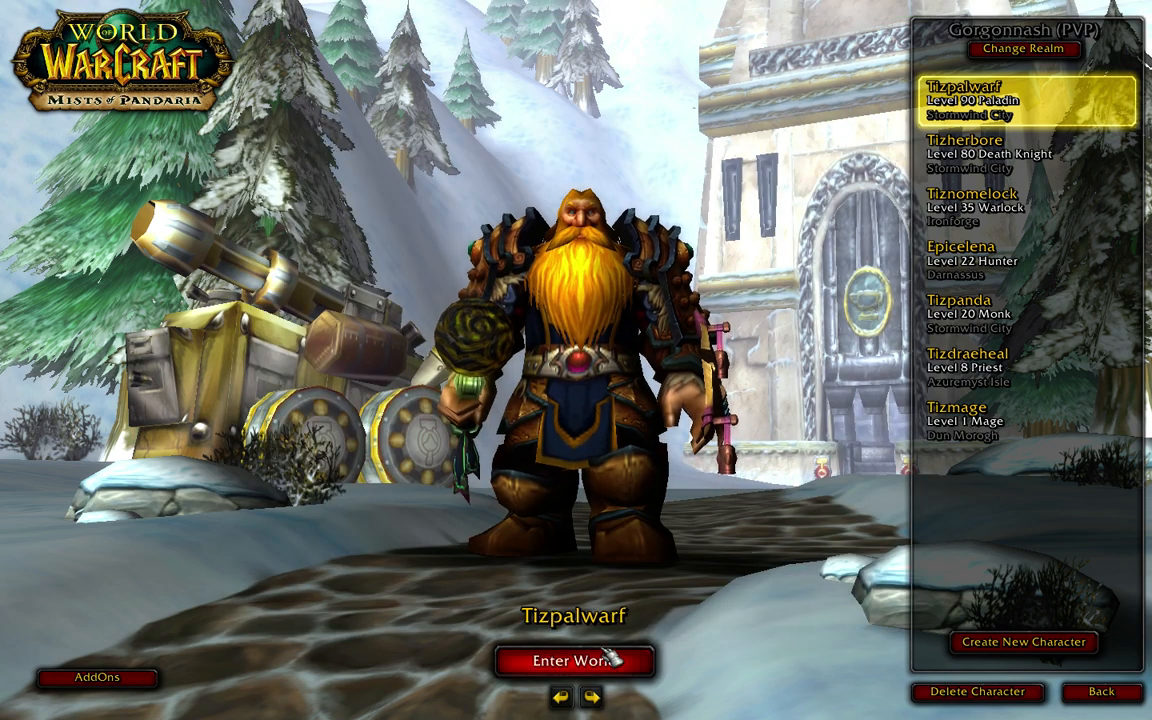
Enter the world with Tizpalwarf and wait through the loading screen
click(575, 661)
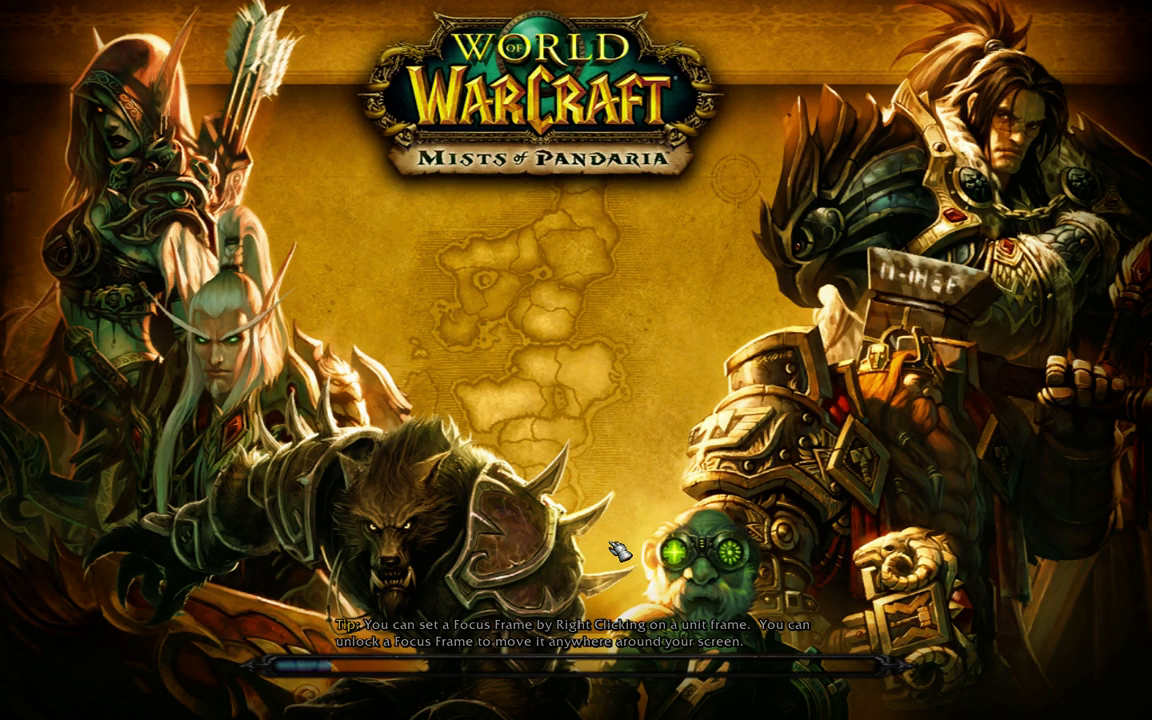
mouse_move(549, 314)
text(/)
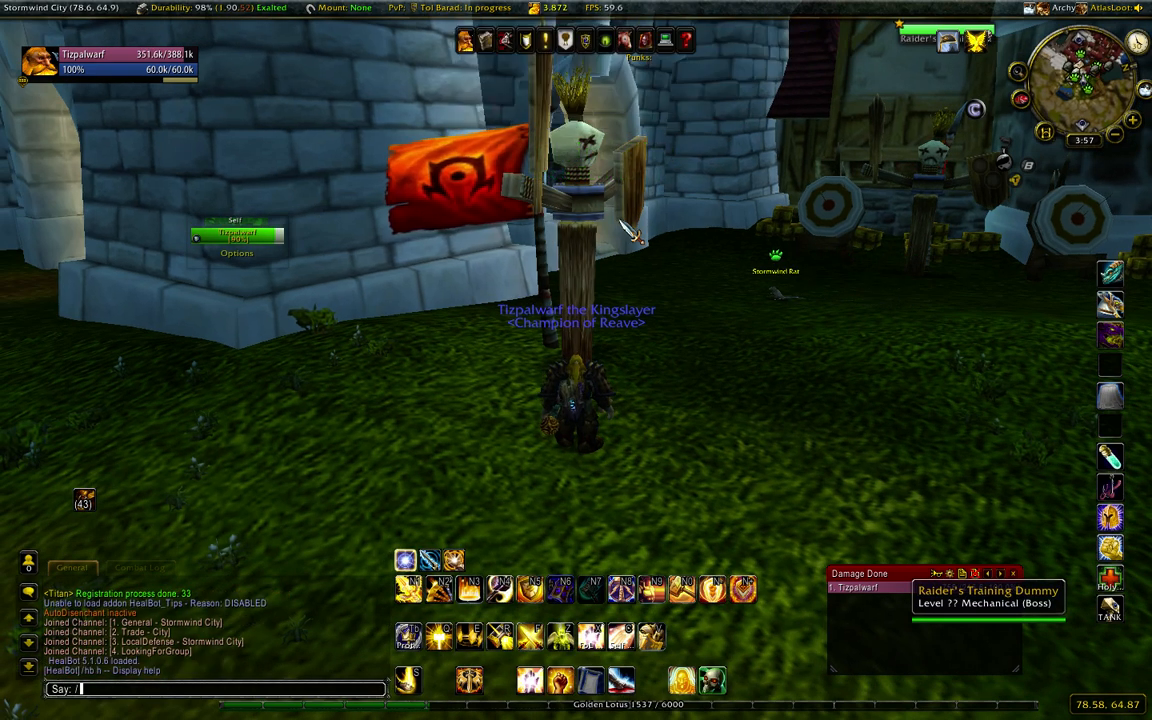
Reset Recount with /recount reset and attack the training dummy using Naga buttons 4 and 5
text(recount re)
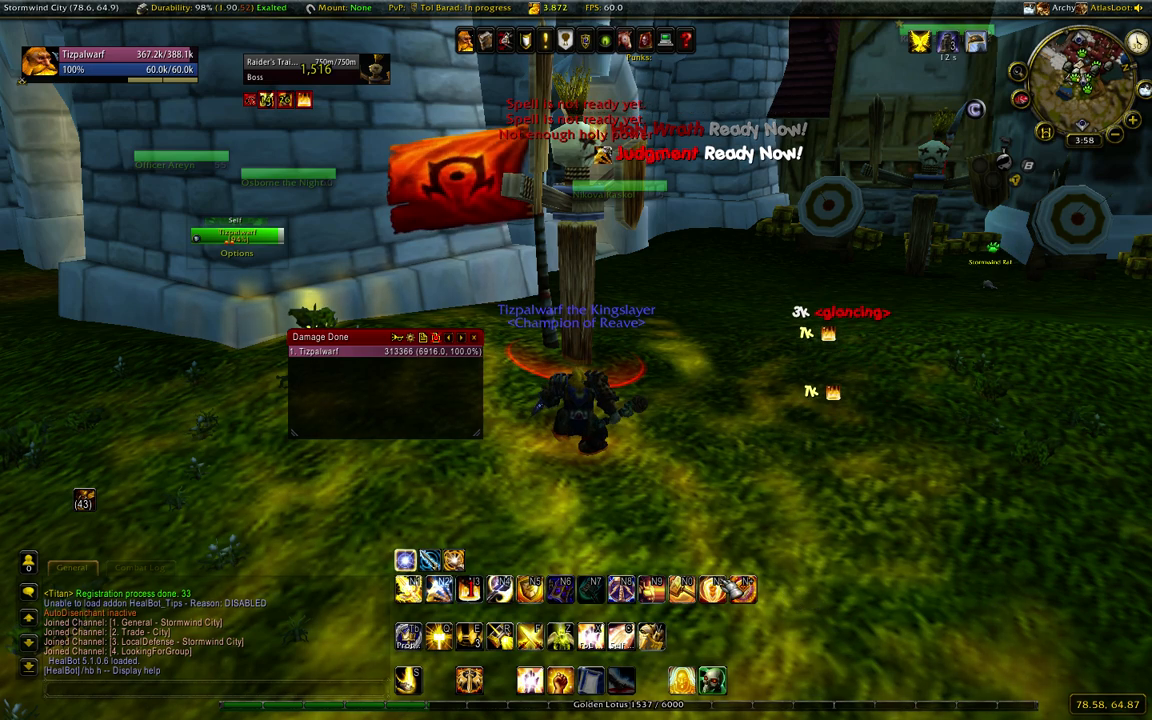
mouse_move(470, 588)
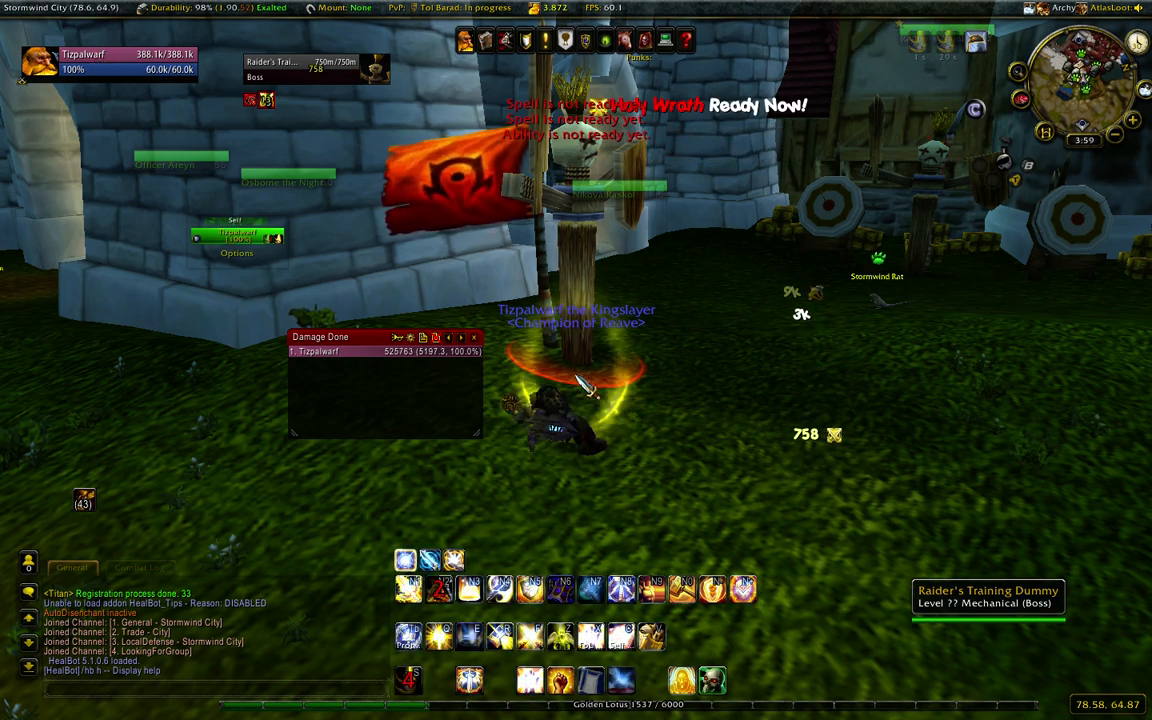
mouse_move(470, 635)
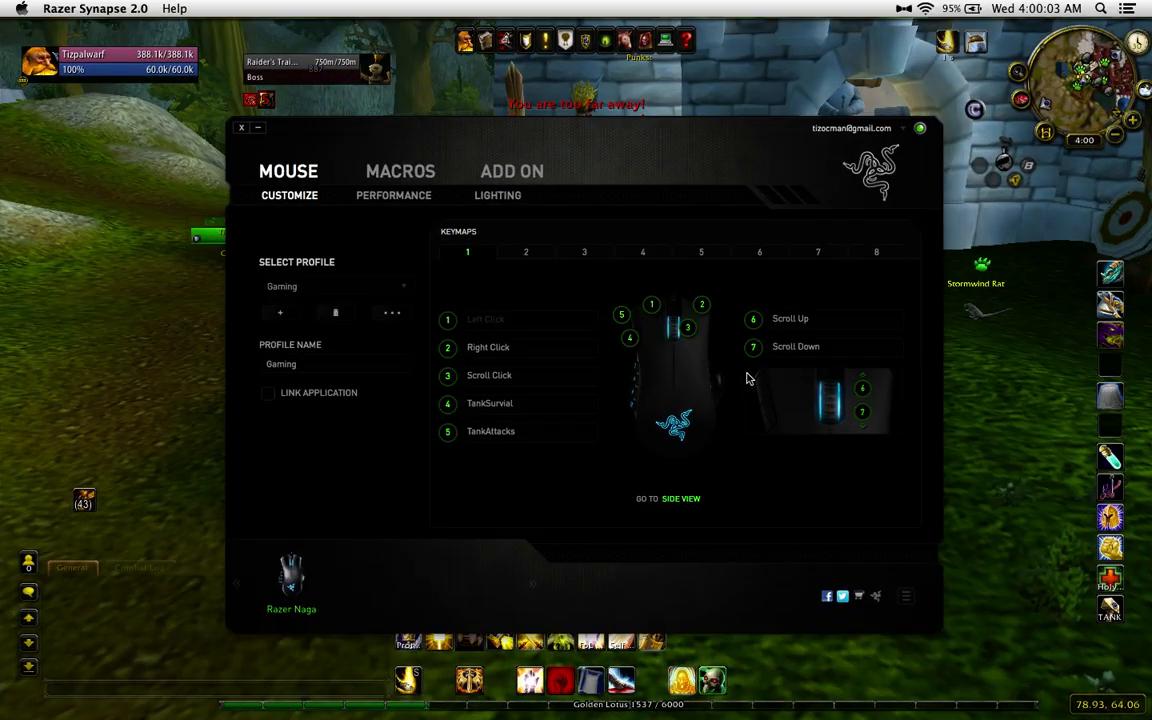
Load TankSurvial in the macro editor and record an extra C key press onto it
click(400, 171)
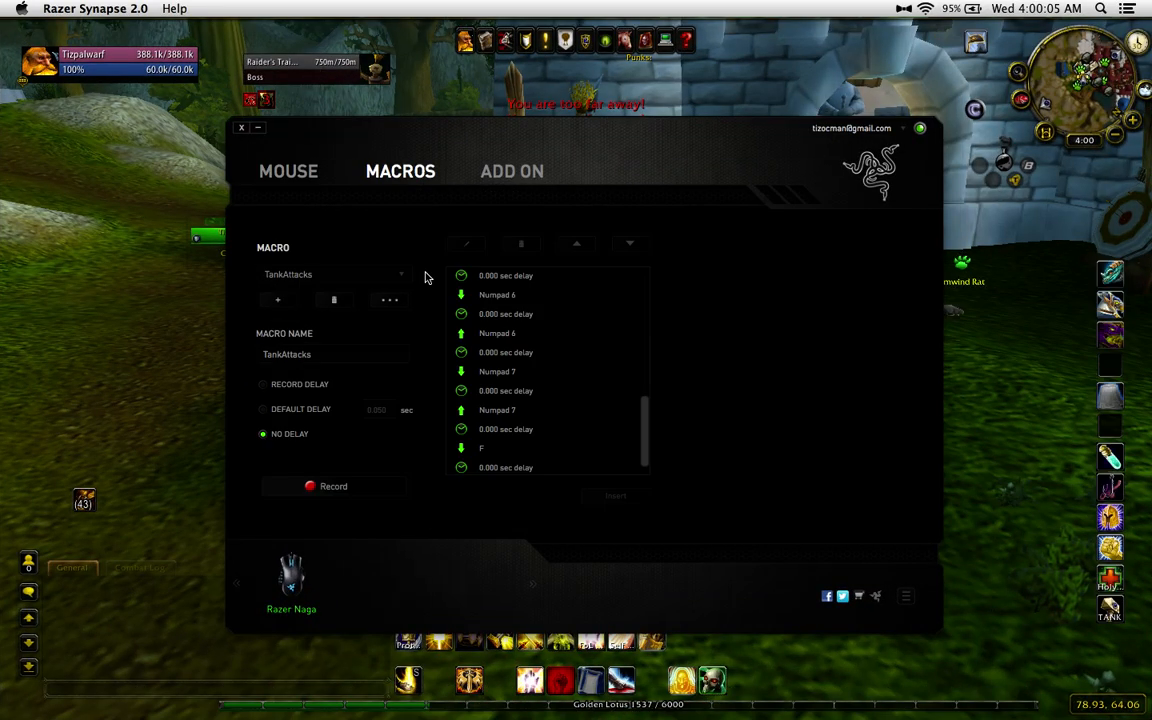
mouse_move(350, 281)
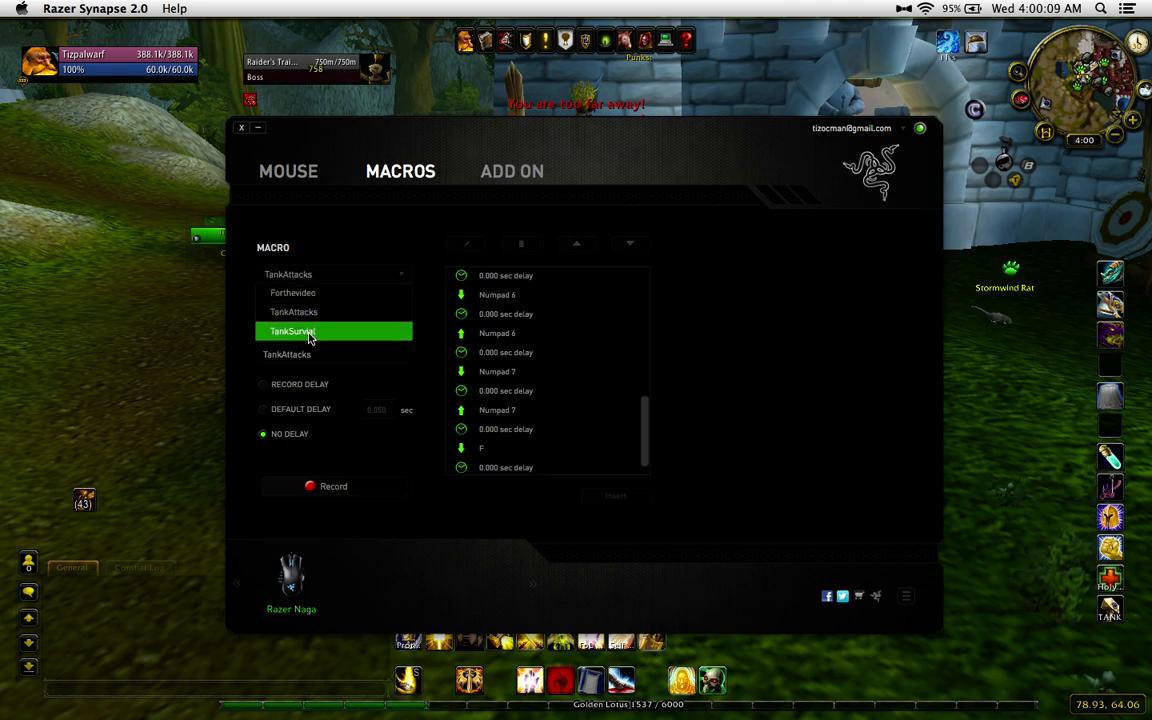
click(293, 331)
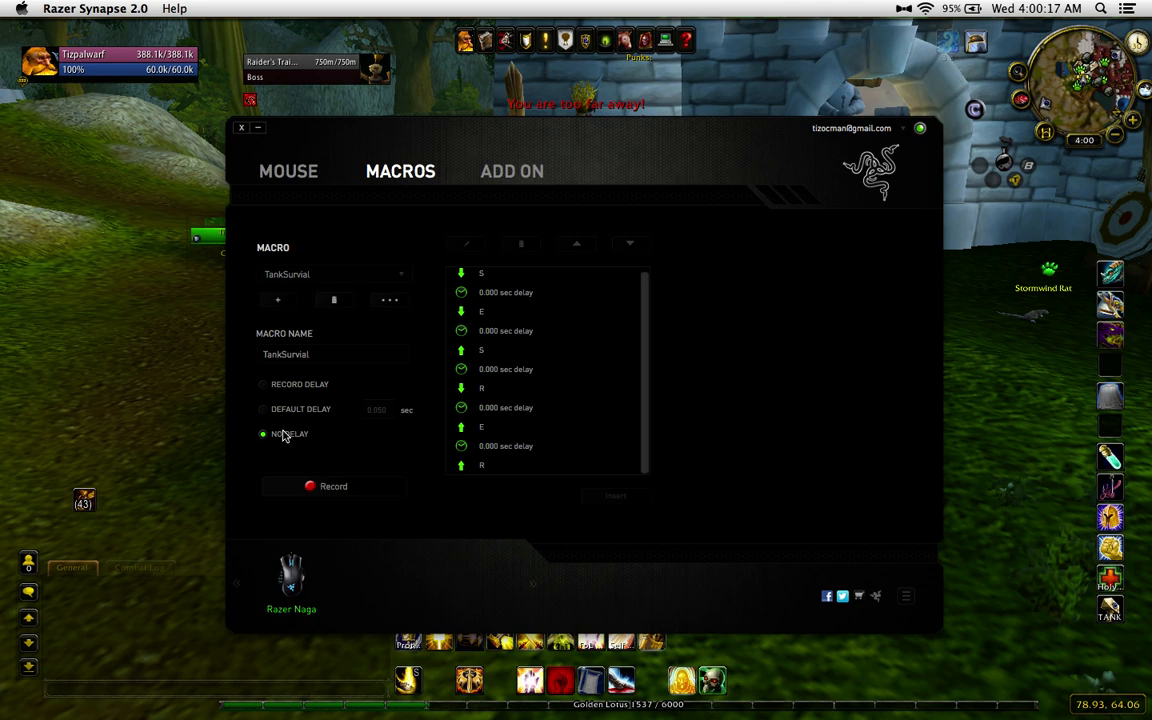
mouse_move(268, 452)
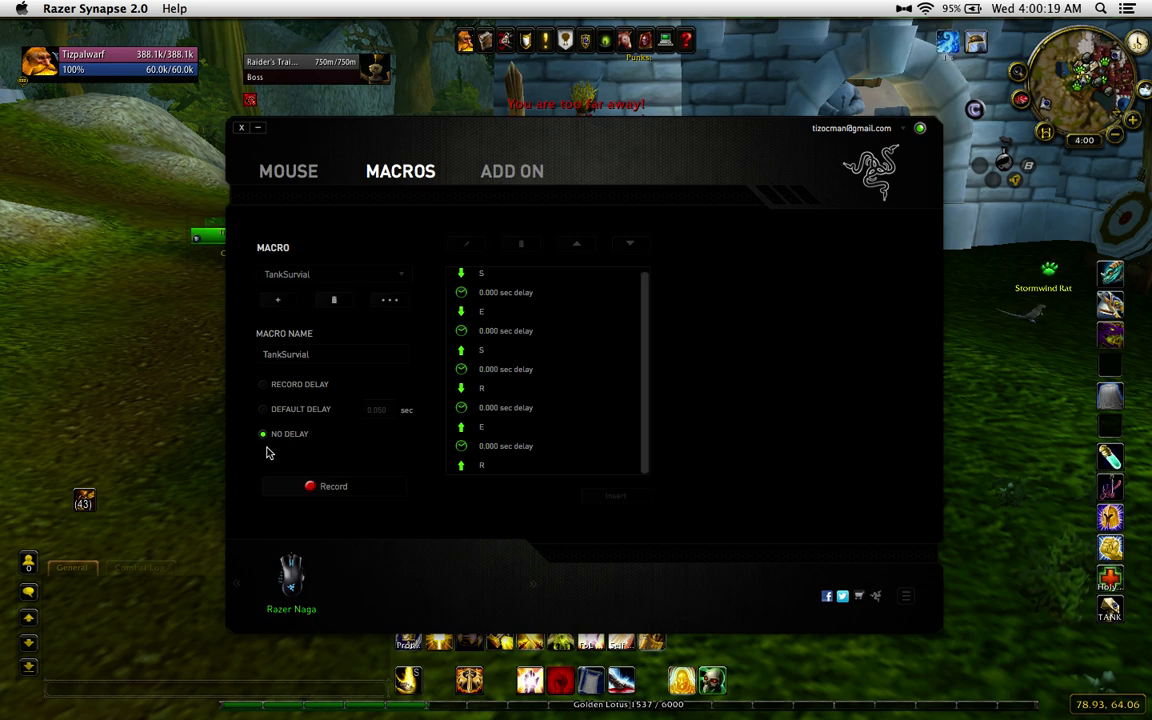
mouse_move(298, 452)
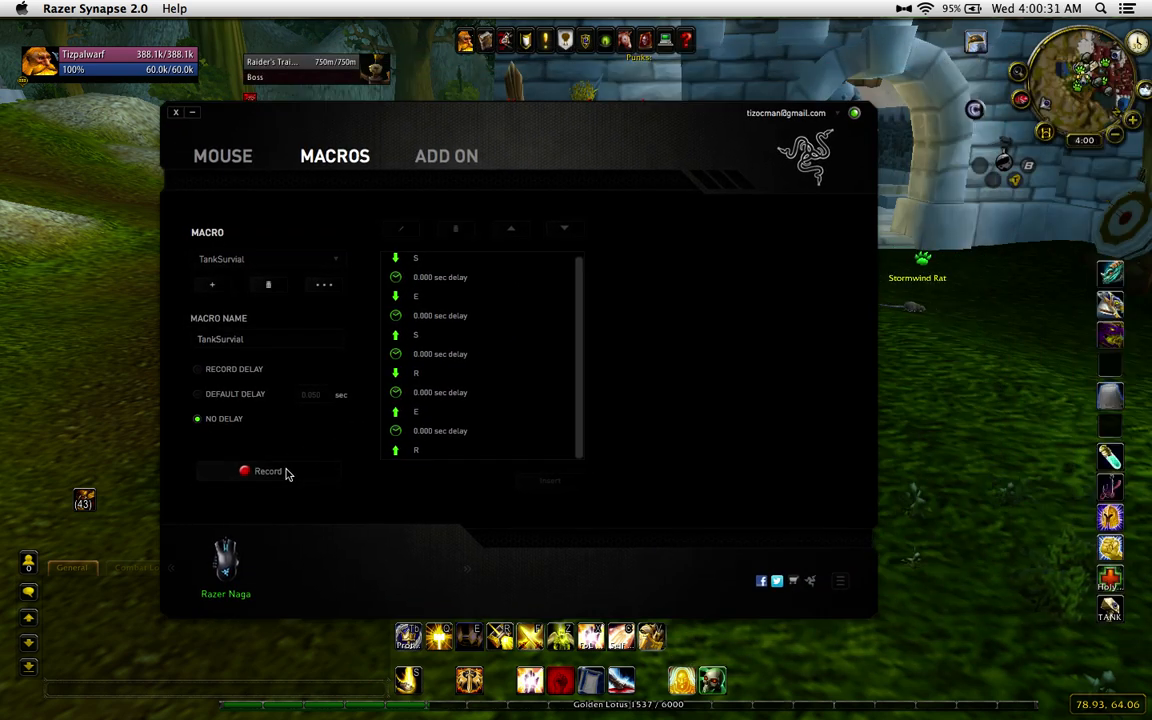
click(267, 471)
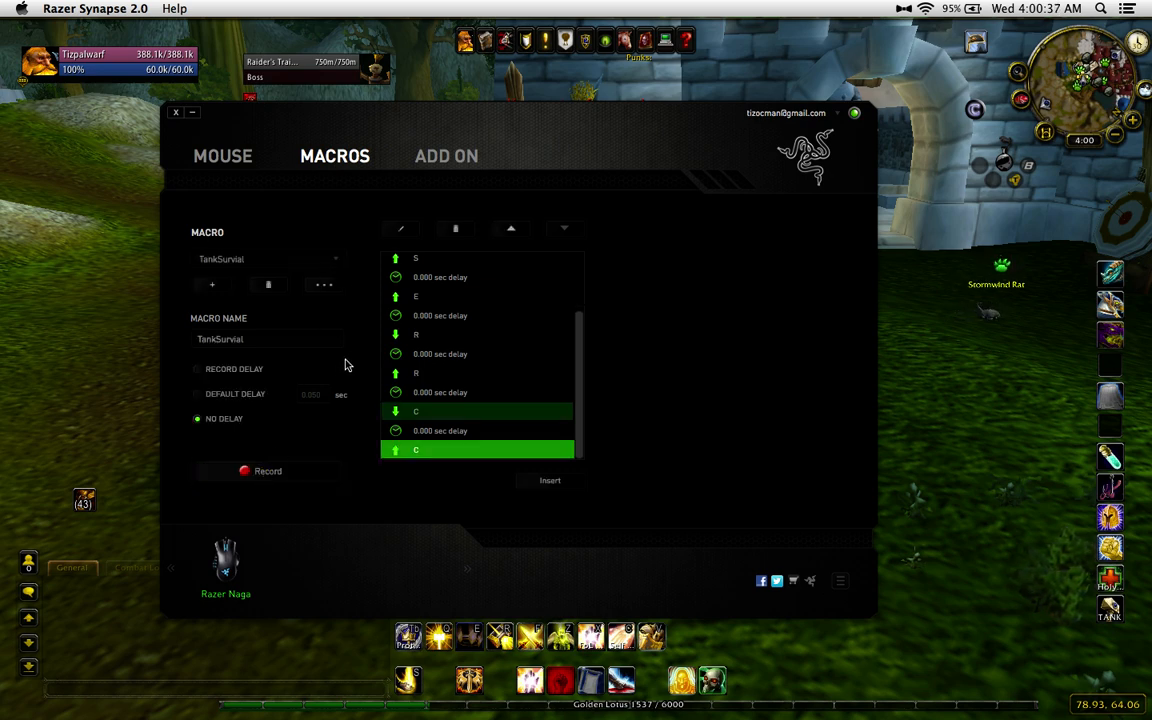
click(222, 156)
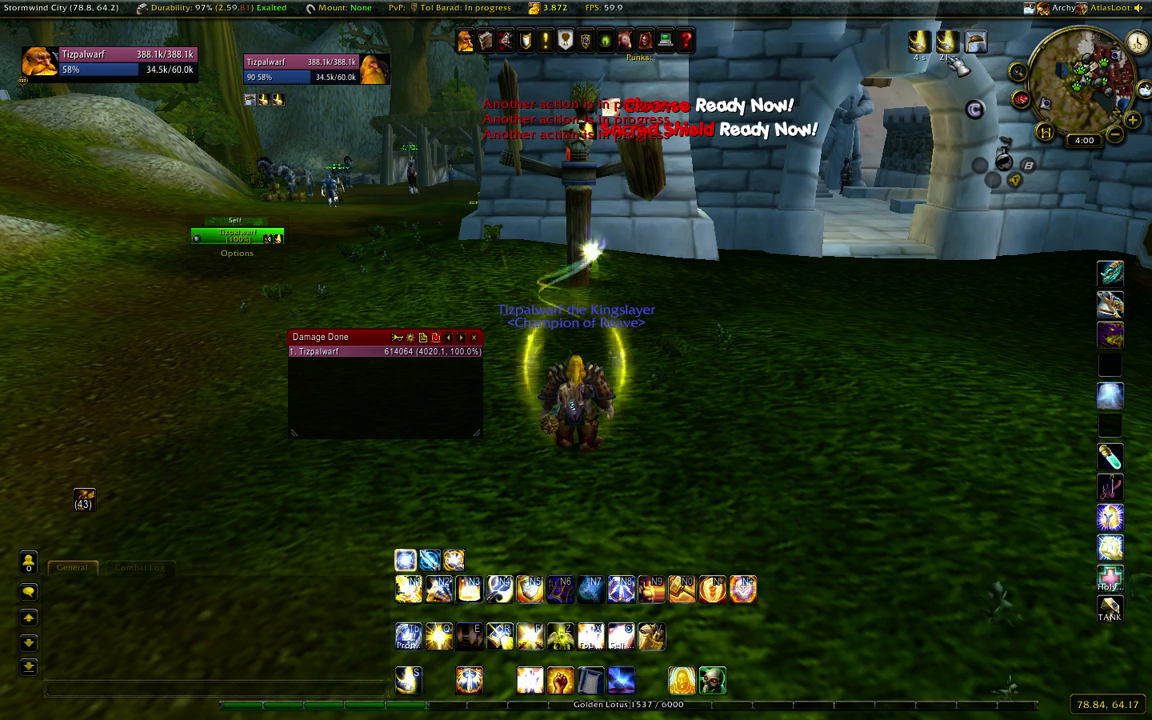
mouse_move(920, 45)
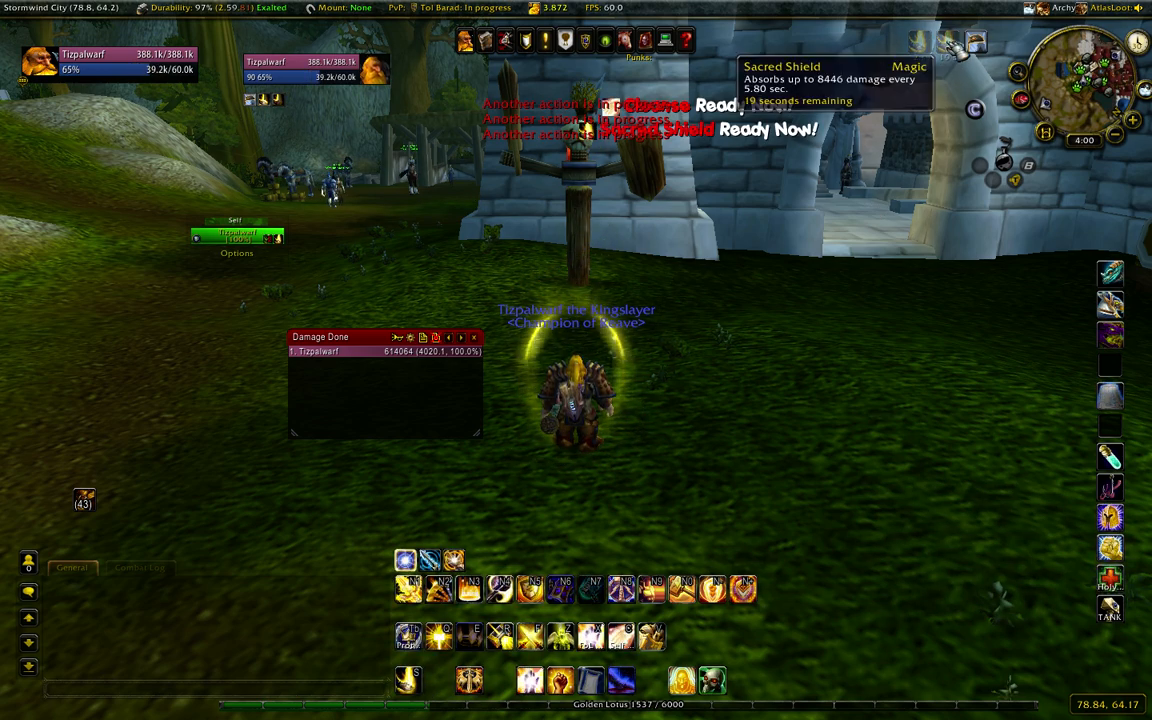